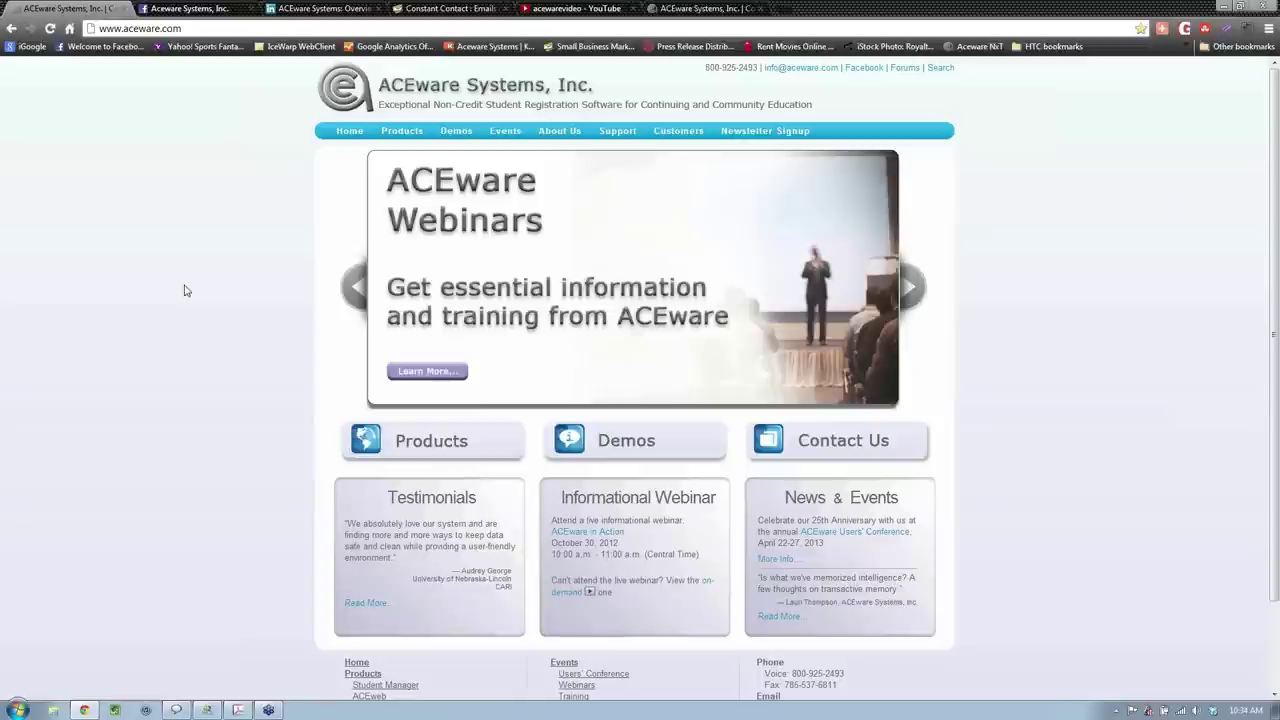
# Open SM Online Help from the Customers menu on the ACEware website
pyautogui.click(678, 130)
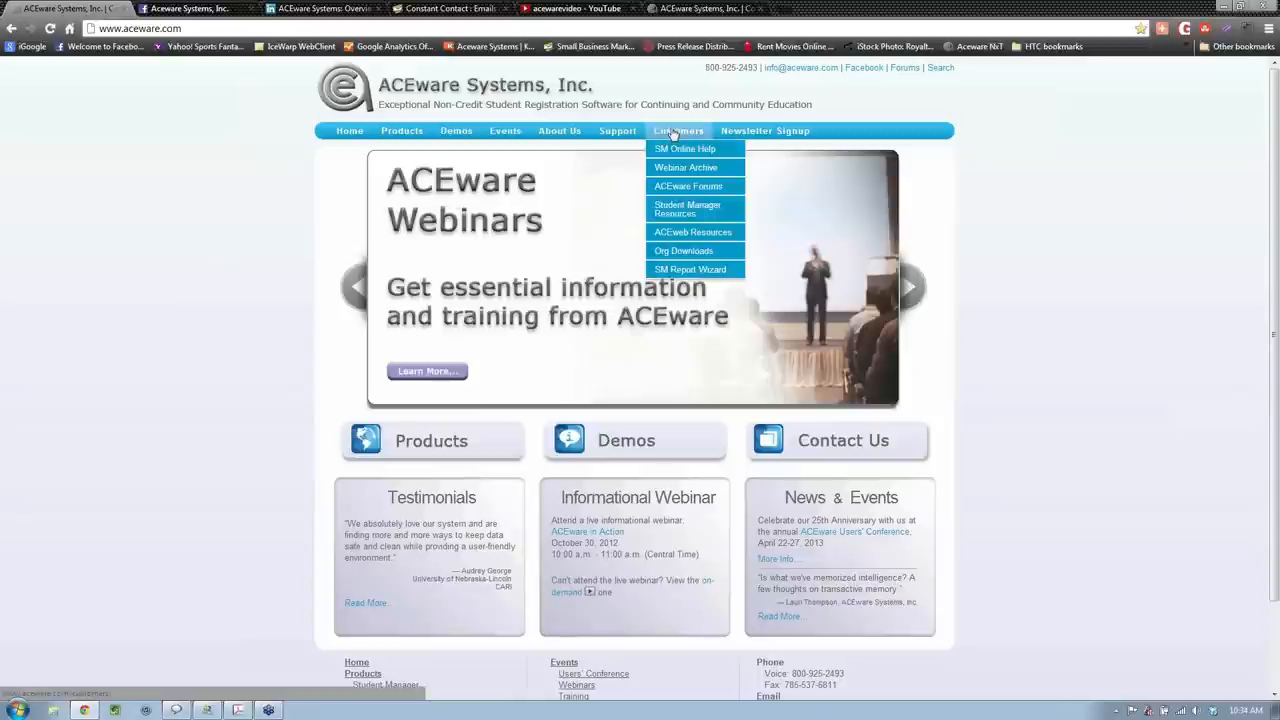
pyautogui.moveTo(685, 148)
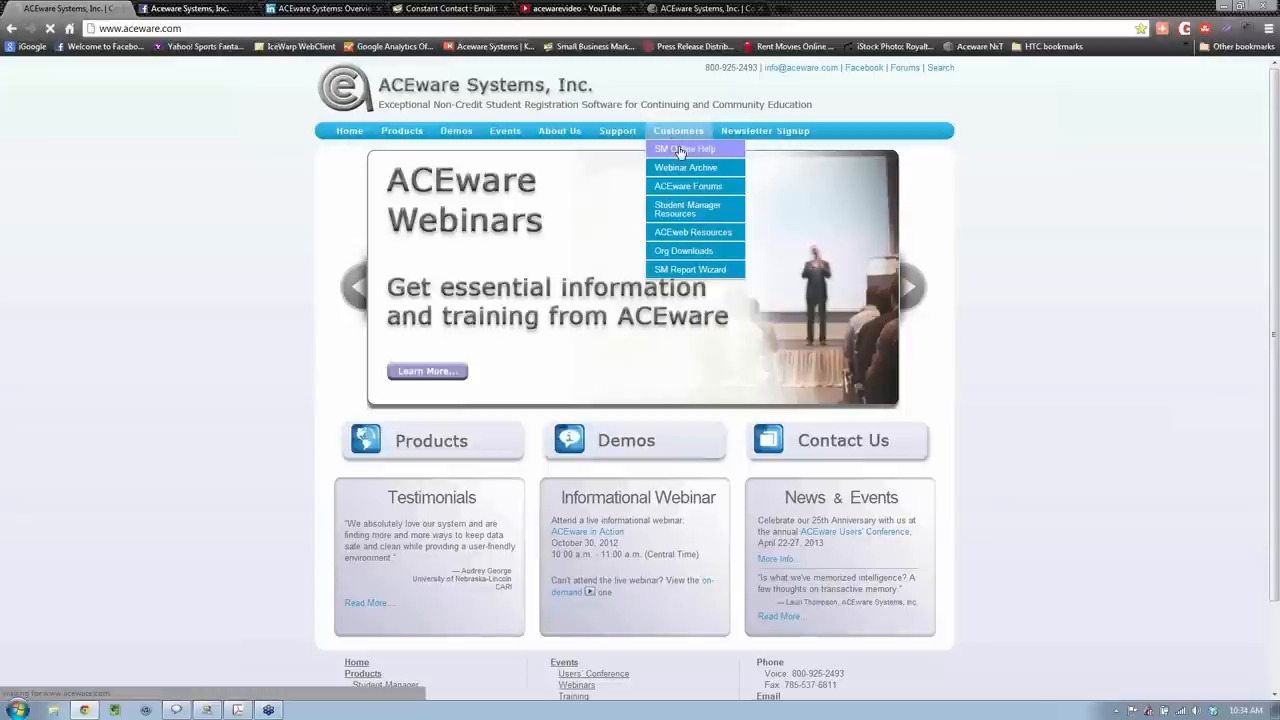
pyautogui.click(684, 148)
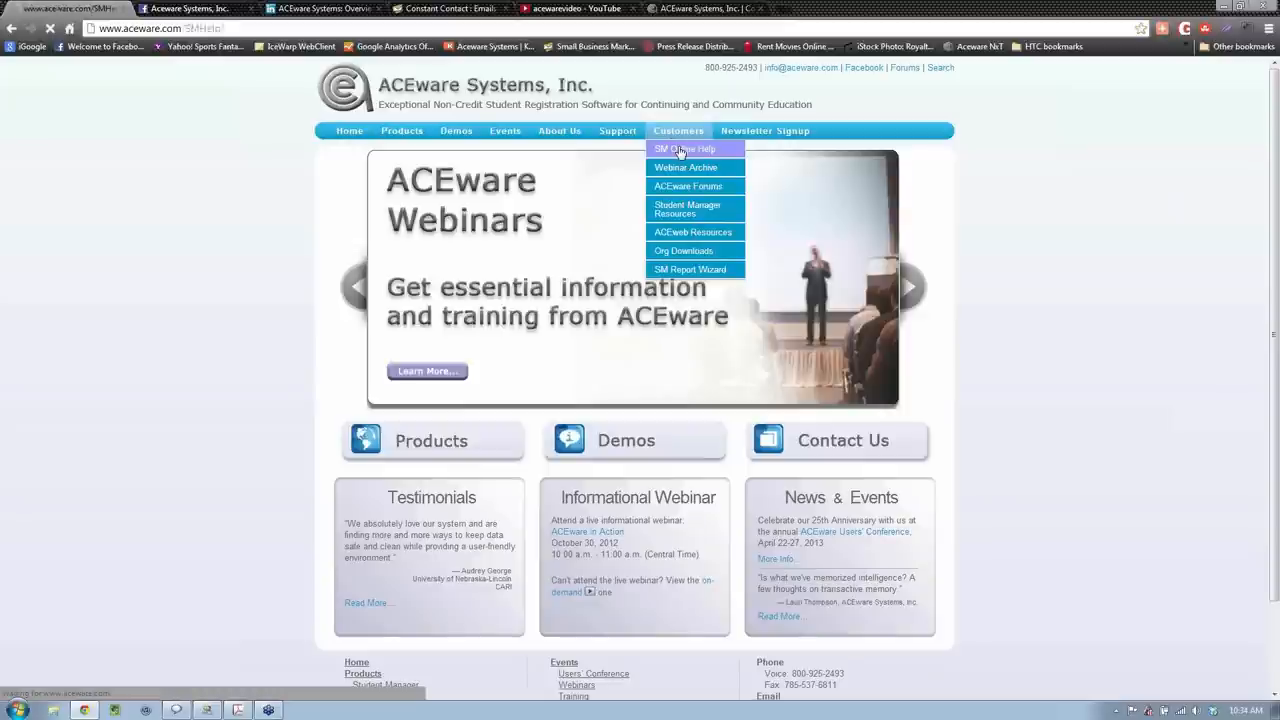
pyautogui.click(684, 148)
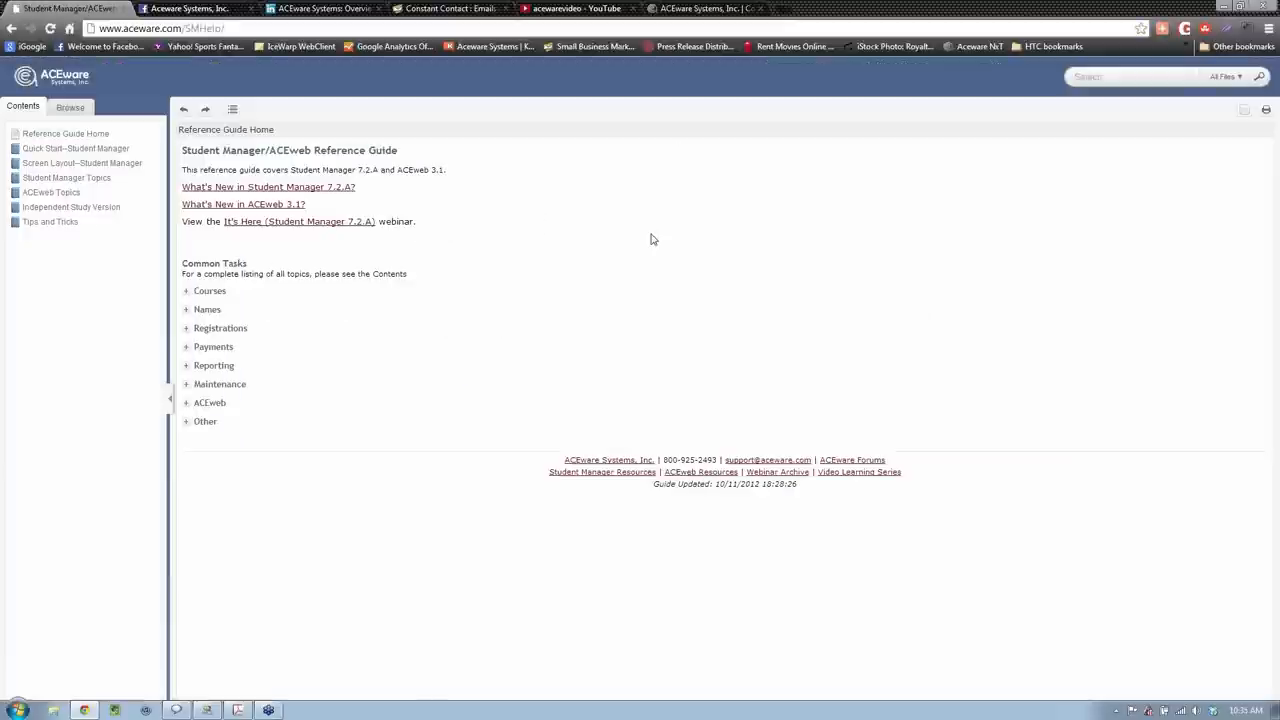
pyautogui.moveTo(600, 283)
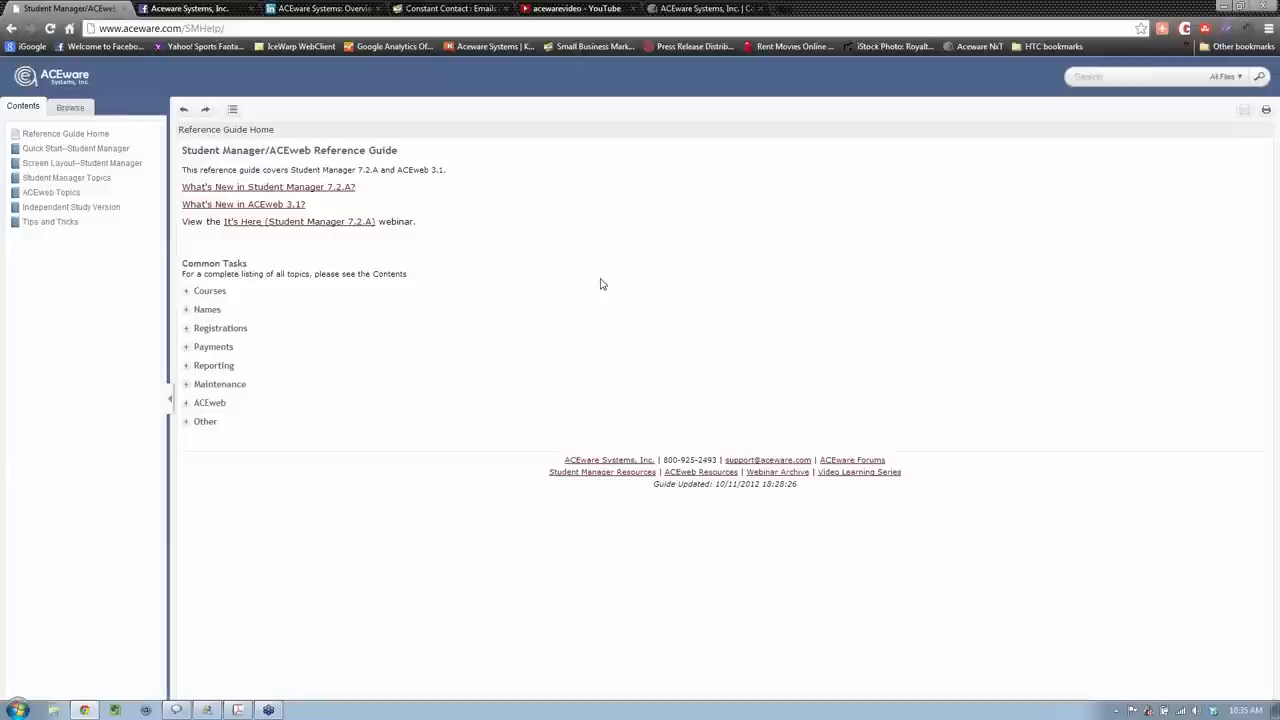
pyautogui.moveTo(295, 278)
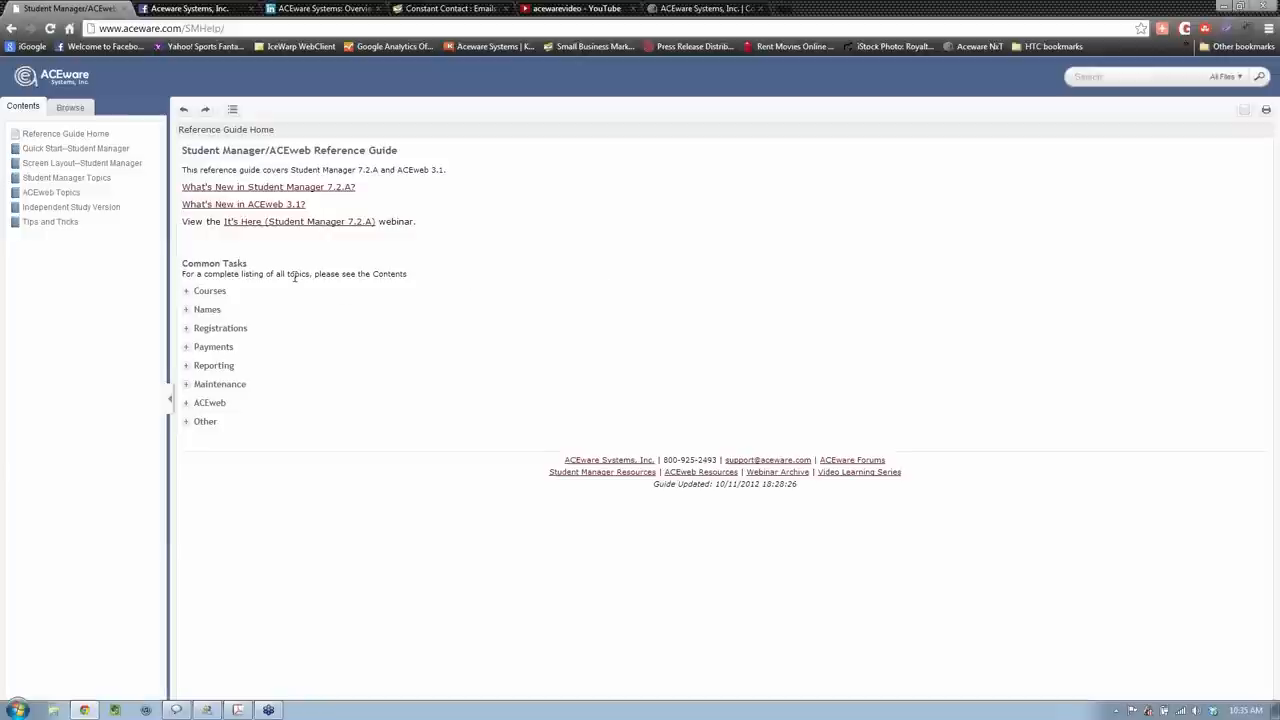
pyautogui.moveTo(129, 248)
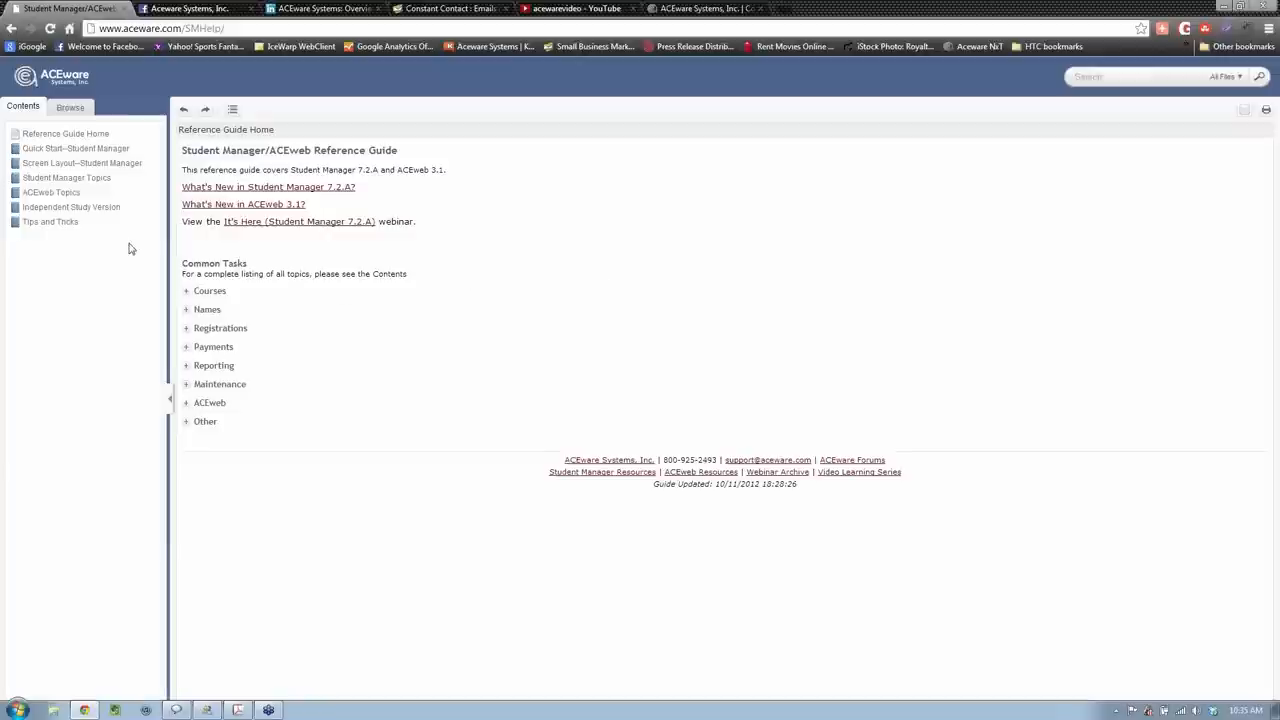
pyautogui.moveTo(44, 310)
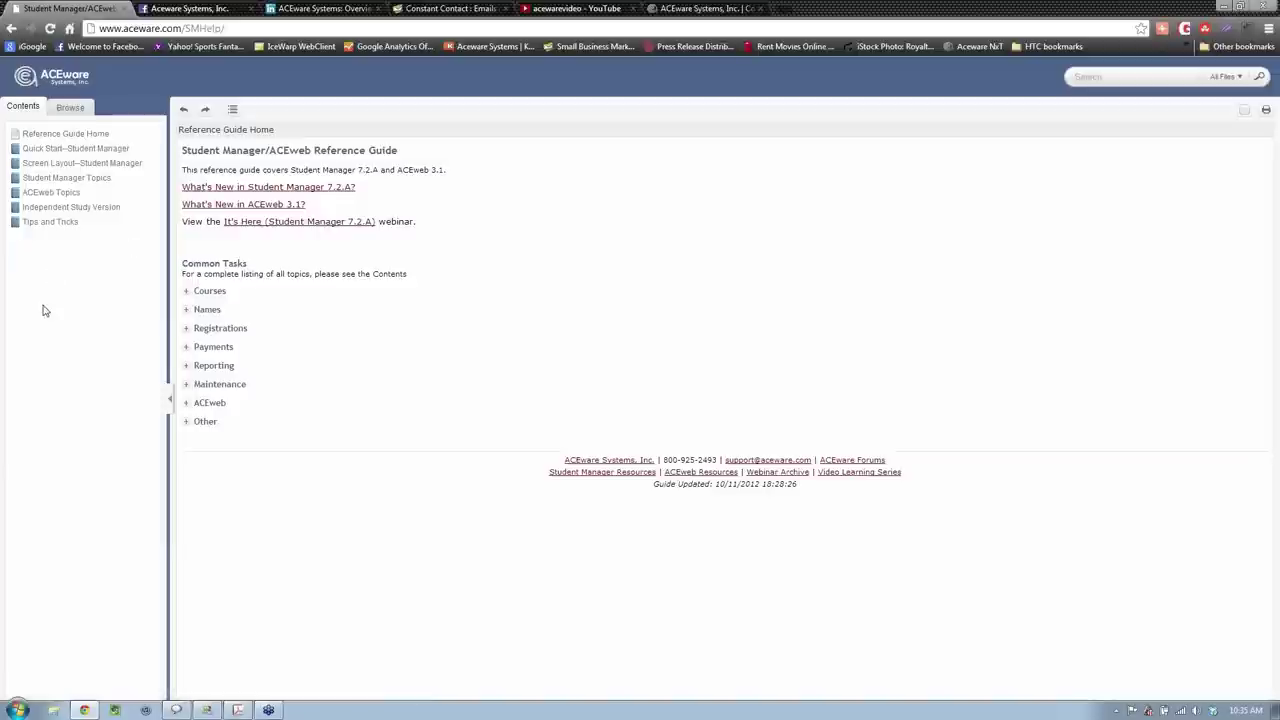
pyautogui.moveTo(33, 346)
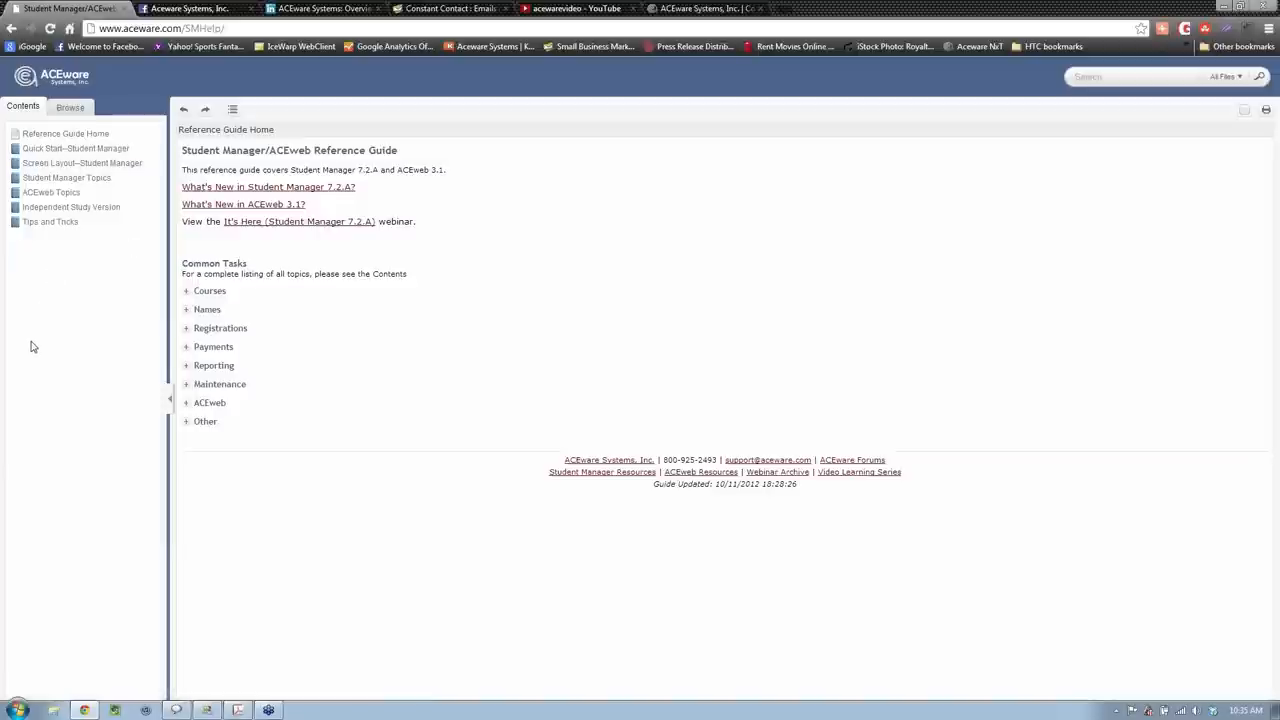
# Expand Quick Start--Student Manager, view Launching Student Manager, then open Navigation Tools
pyautogui.click(75, 148)
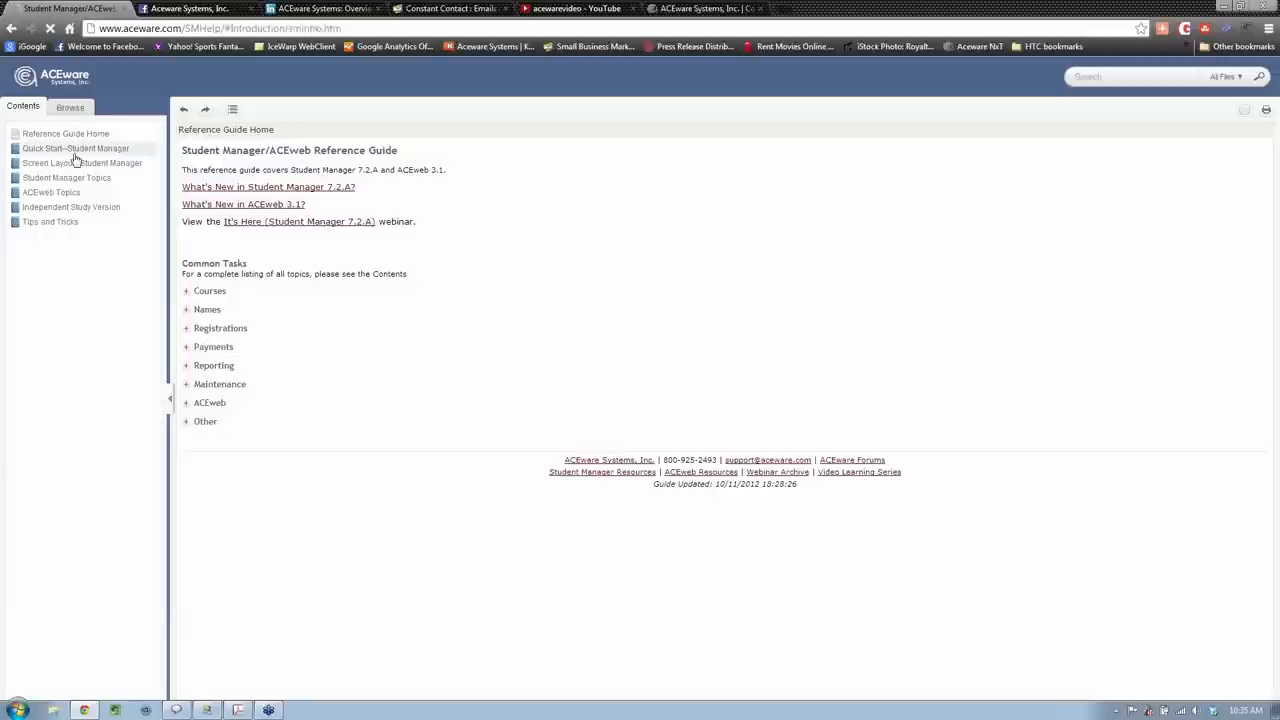
pyautogui.click(76, 148)
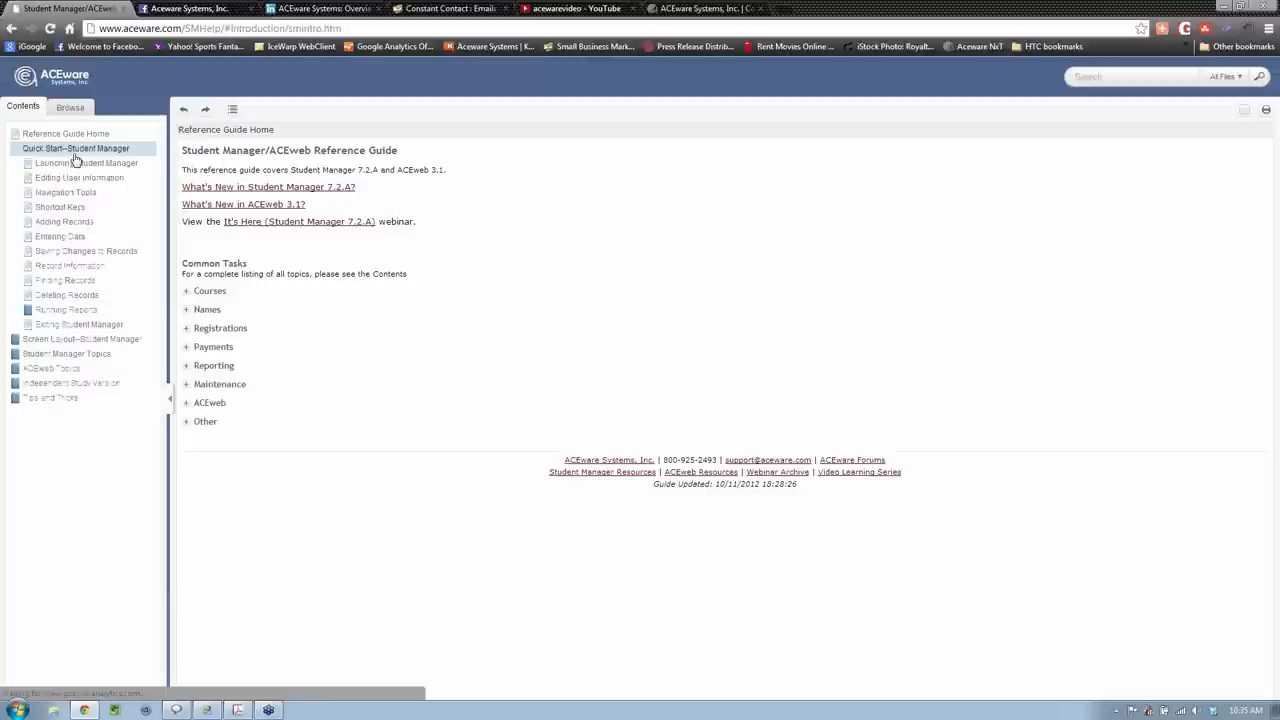
pyautogui.click(76, 148)
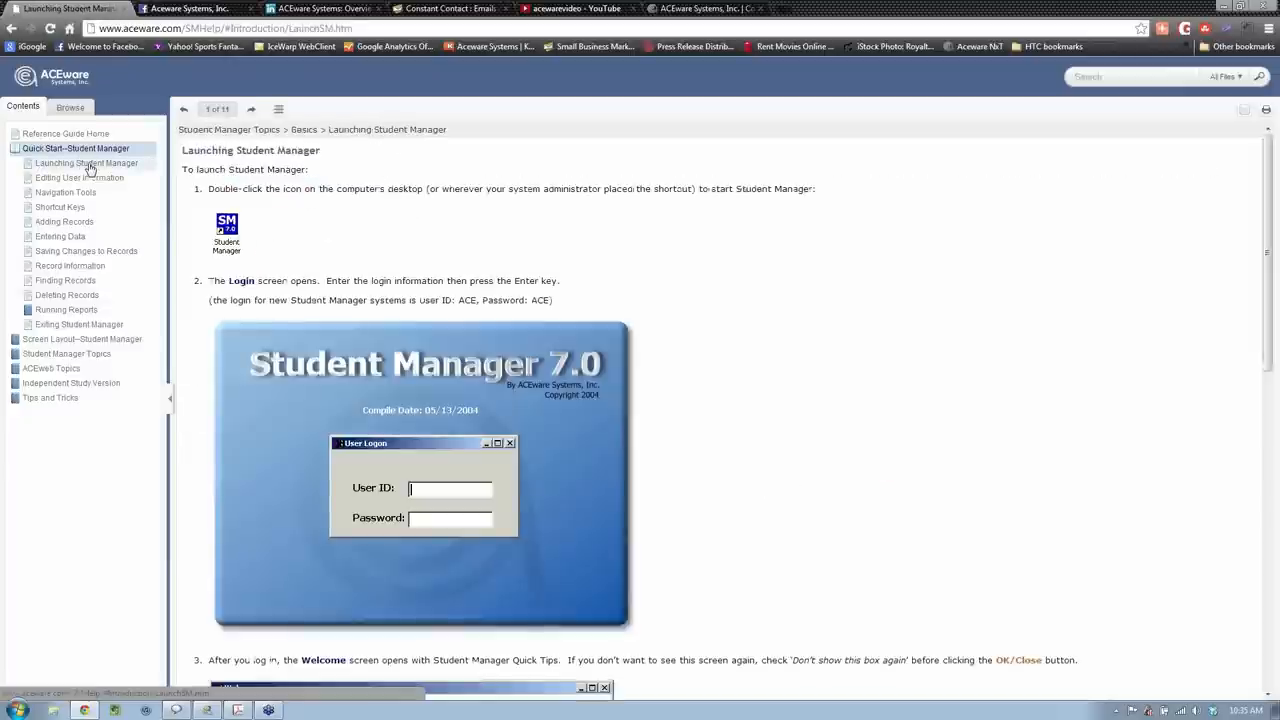
pyautogui.click(66, 192)
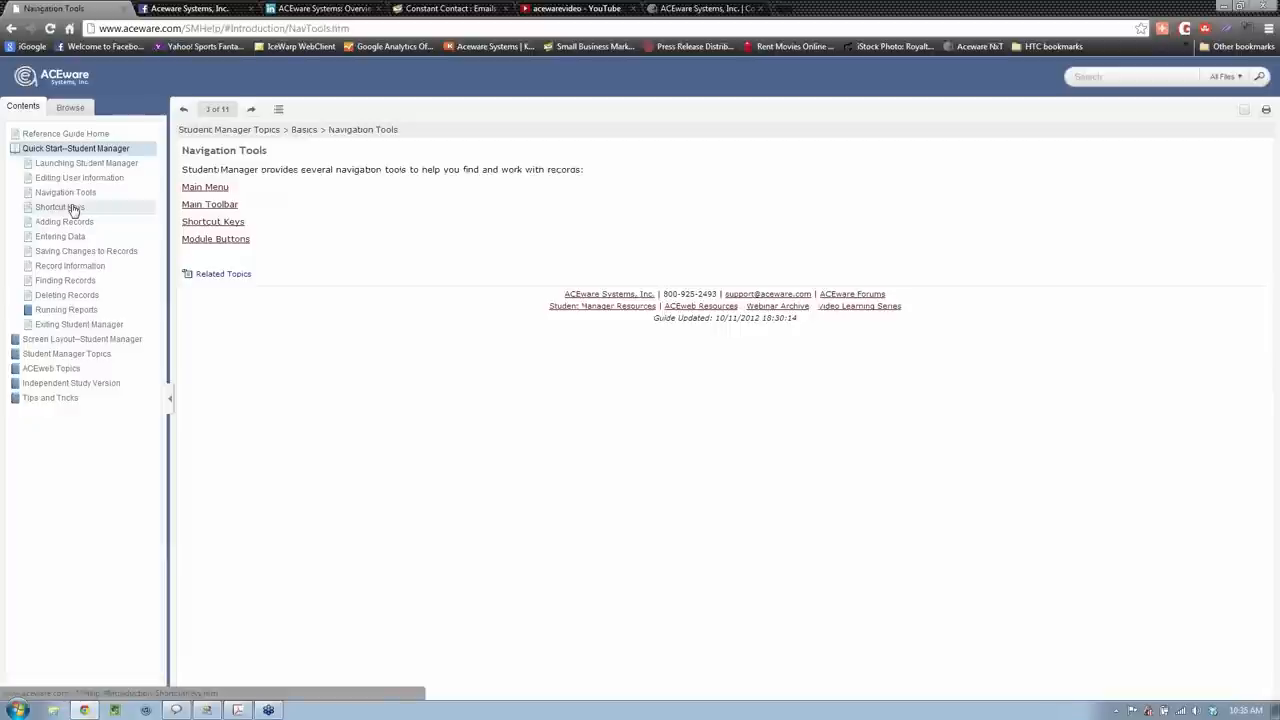
pyautogui.click(183, 109)
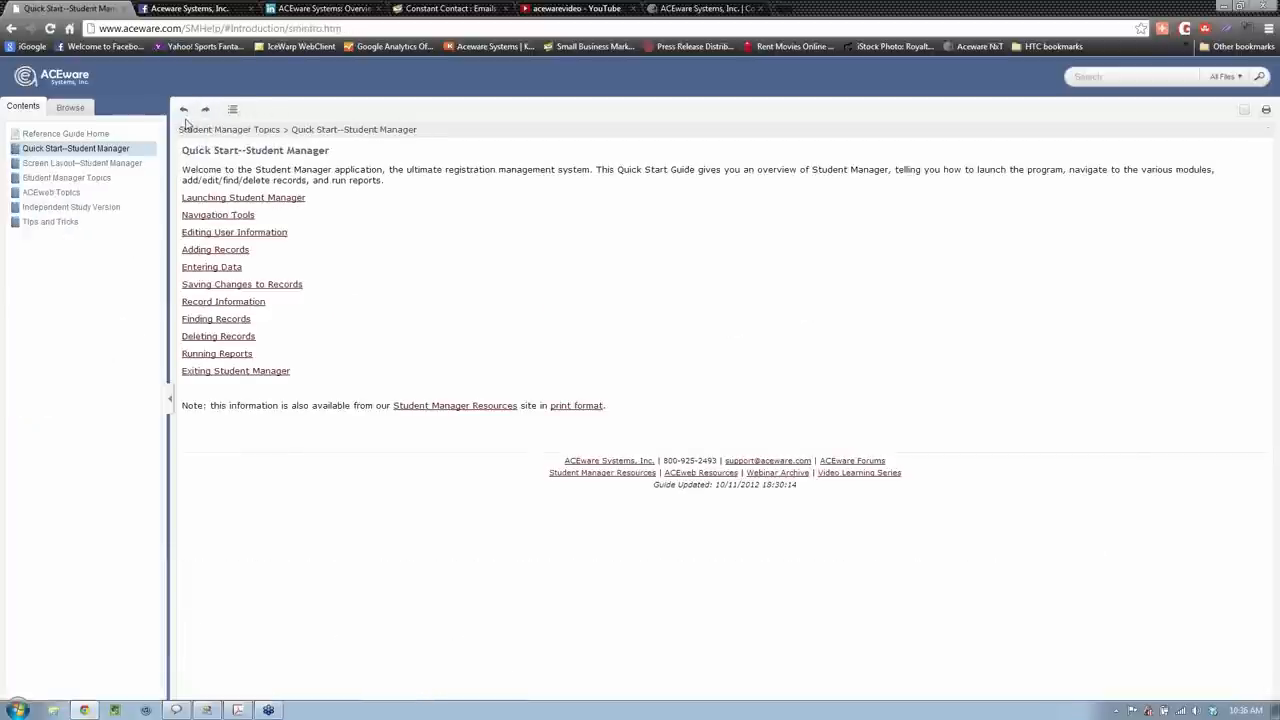
pyautogui.moveTo(184, 109)
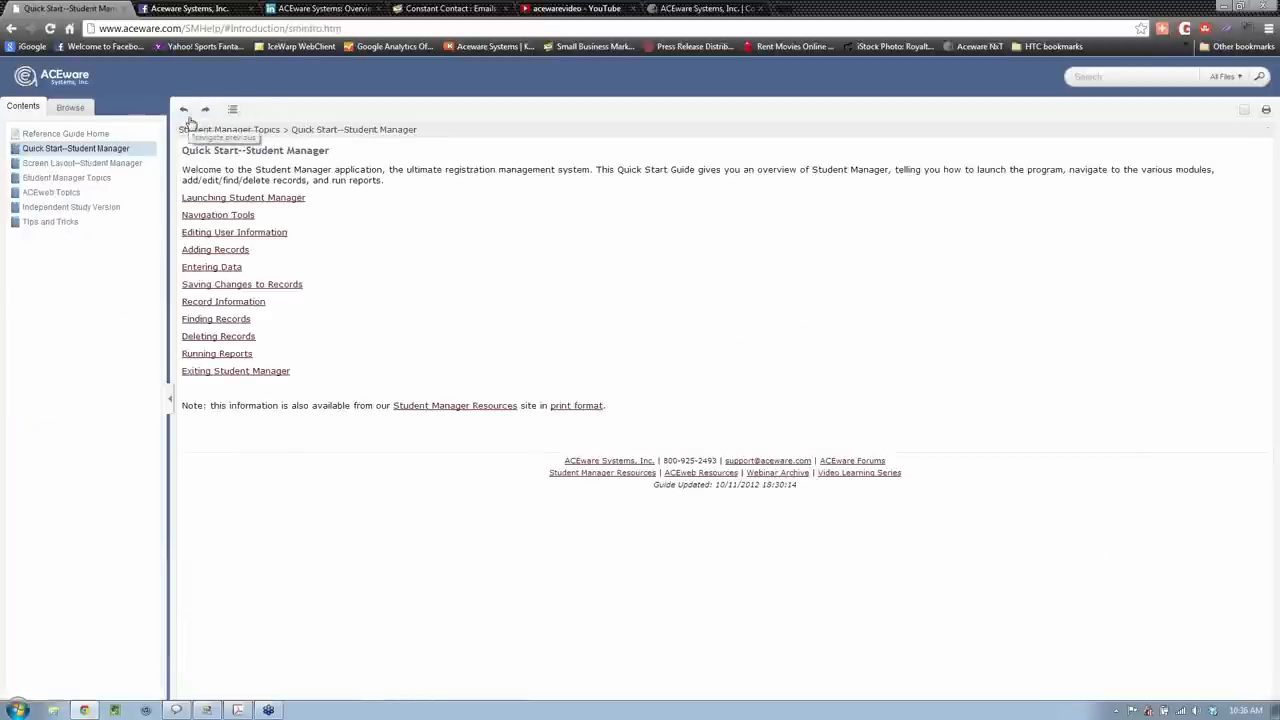
pyautogui.moveTo(70, 155)
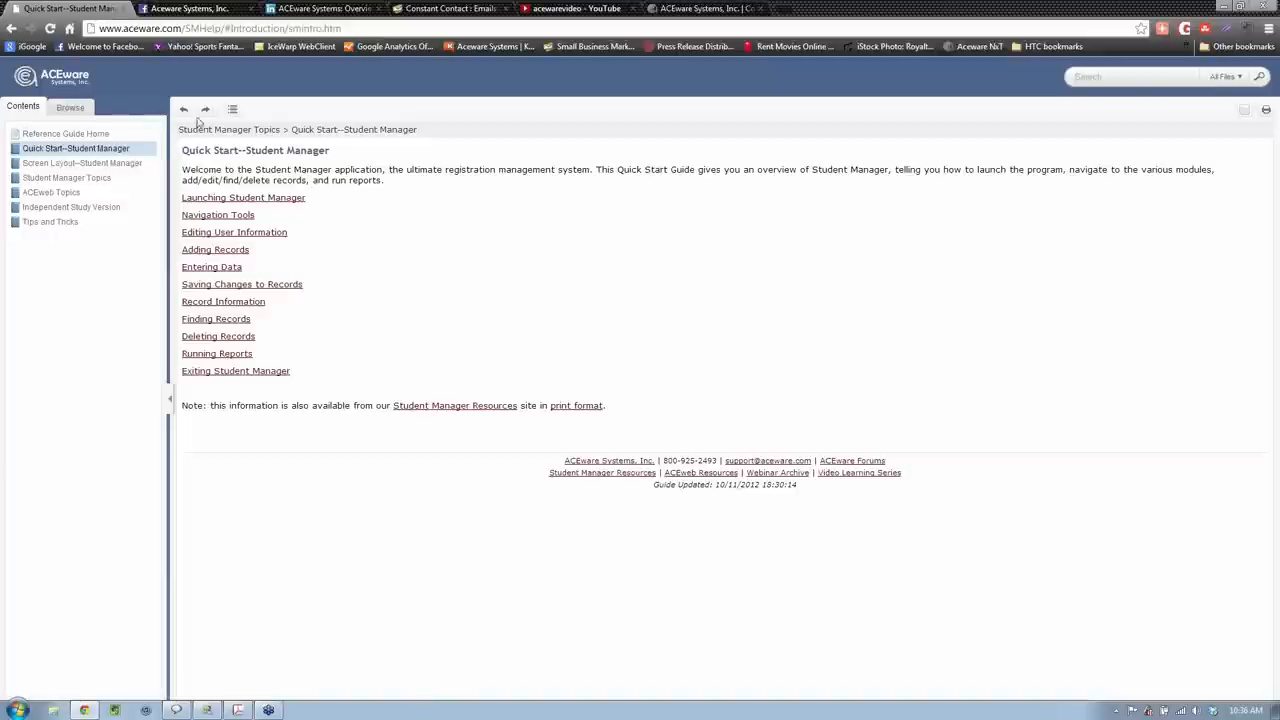
pyautogui.moveTo(205, 110)
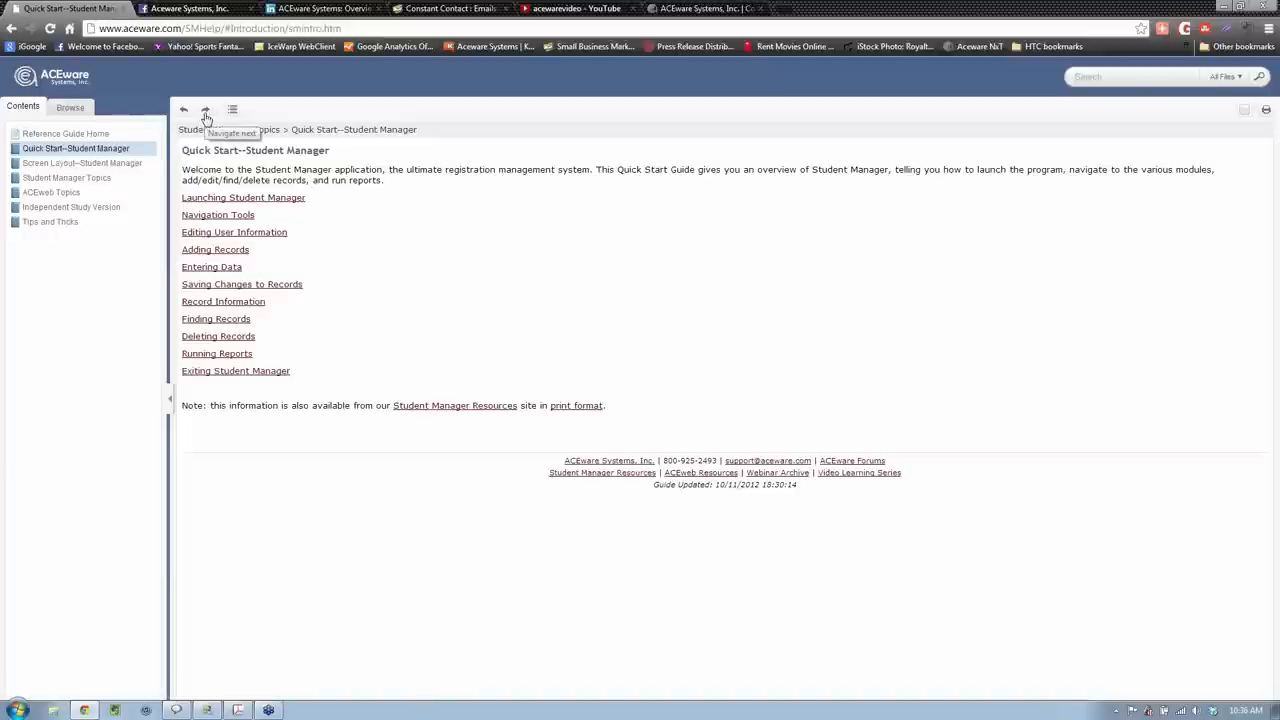
pyautogui.click(206, 110)
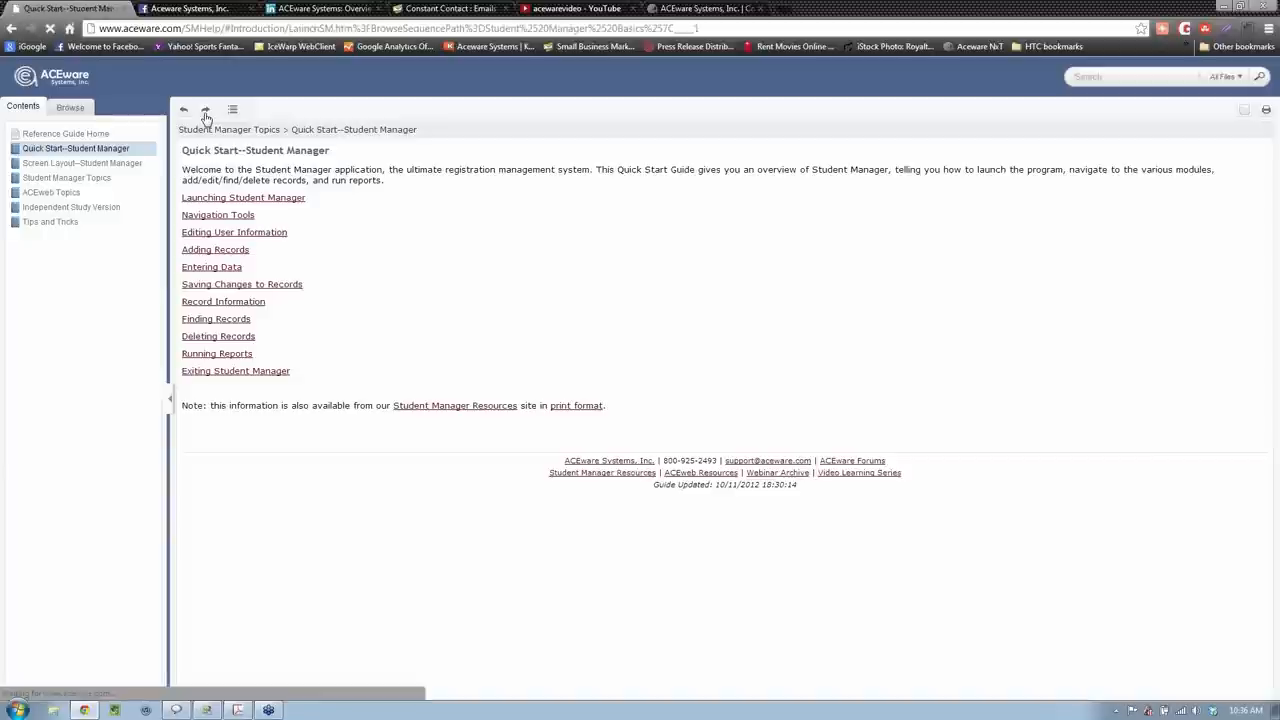
pyautogui.click(243, 197)
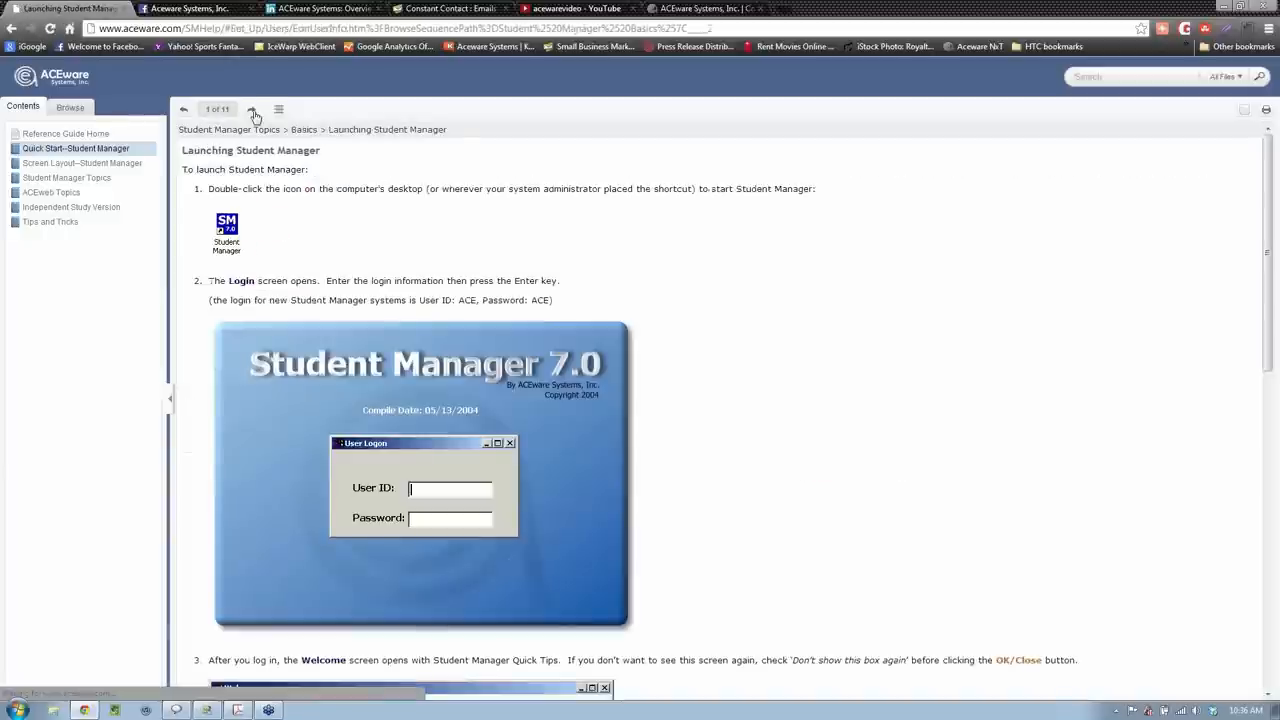
pyautogui.click(253, 109)
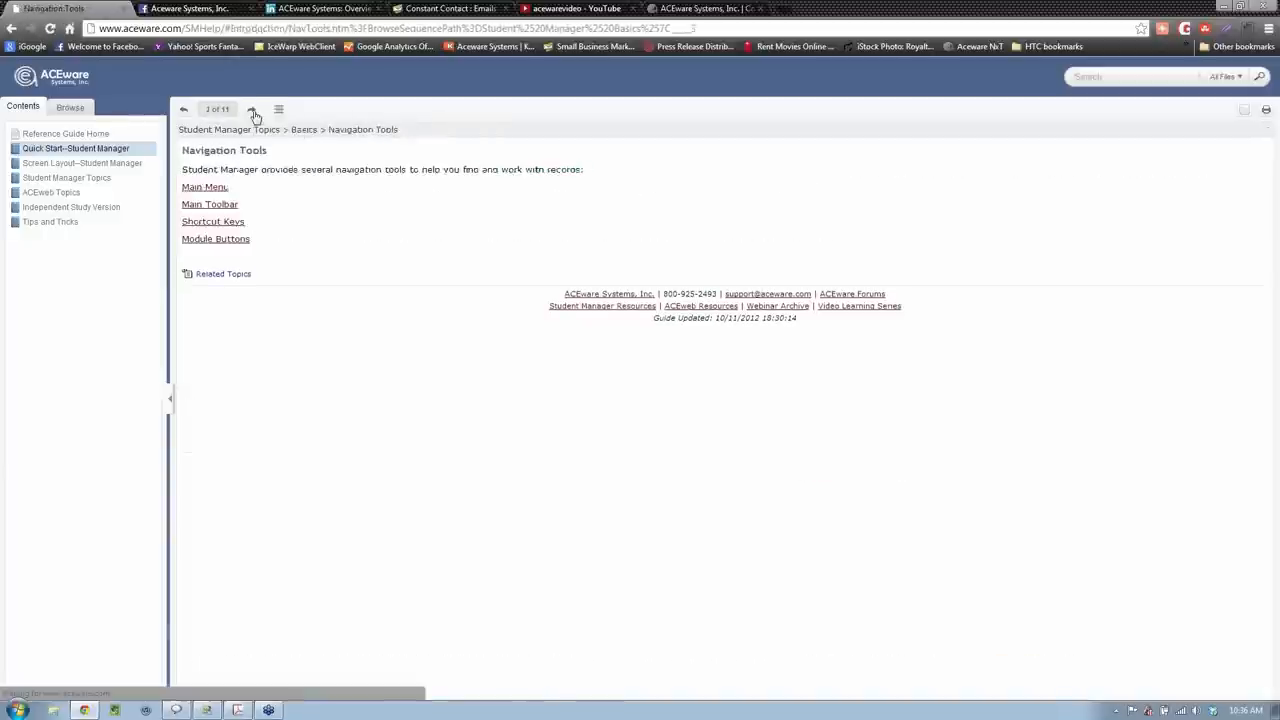
pyautogui.click(253, 109)
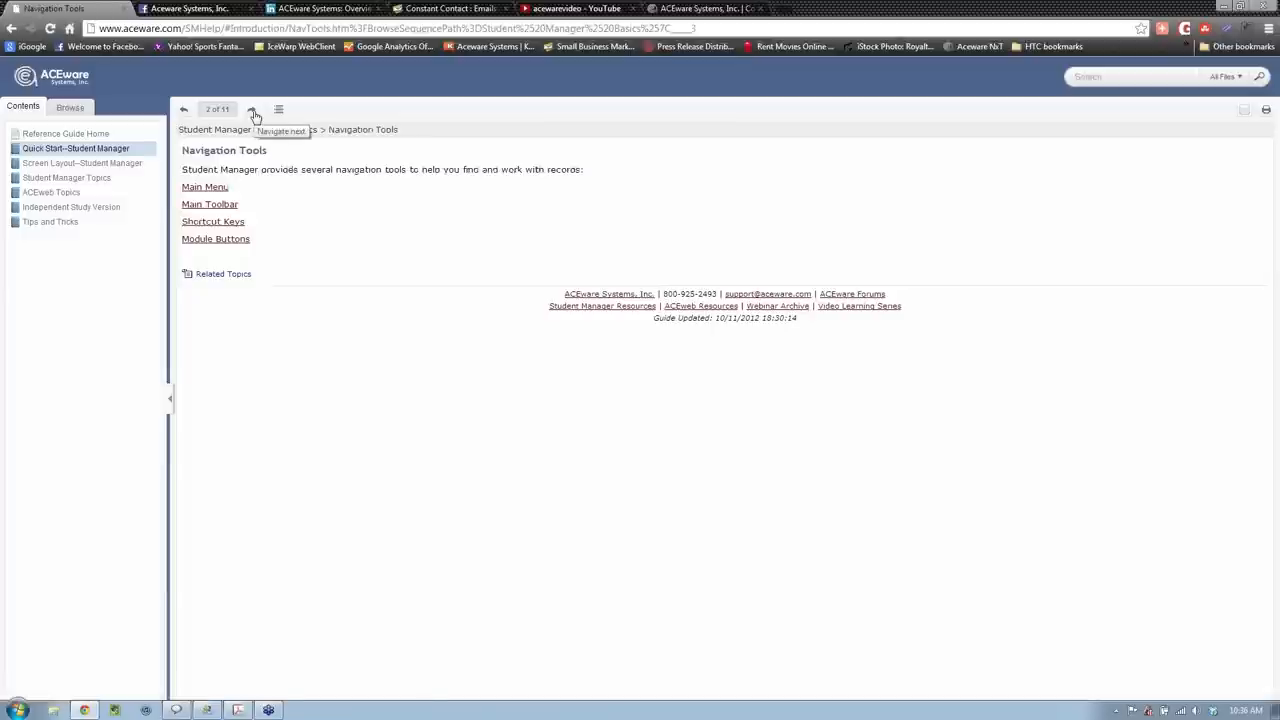
pyautogui.click(252, 110)
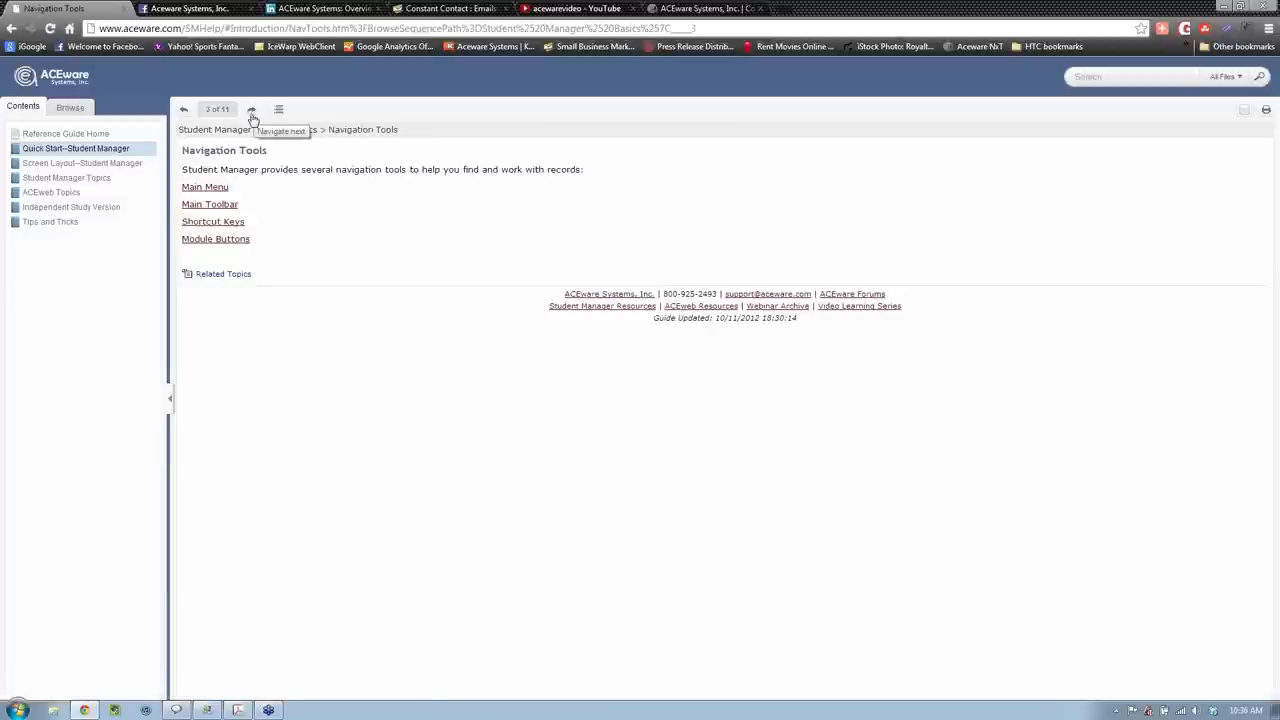
pyautogui.click(75, 148)
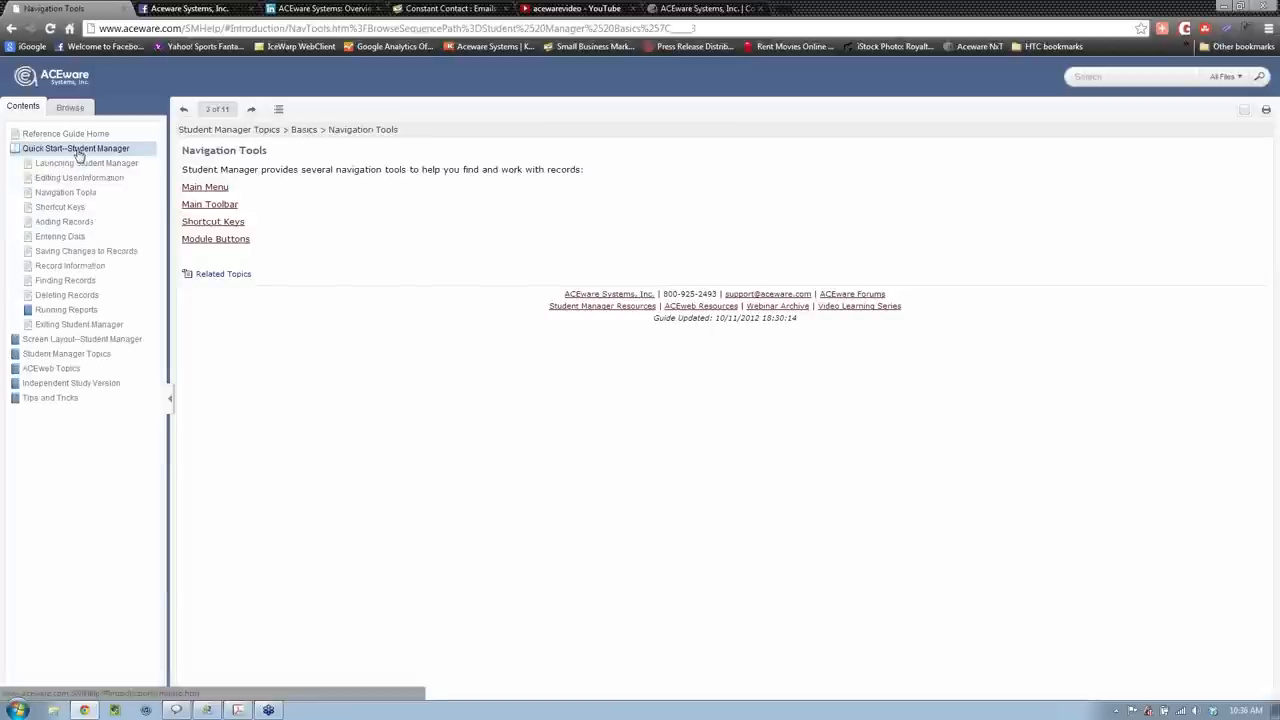
pyautogui.click(75, 148)
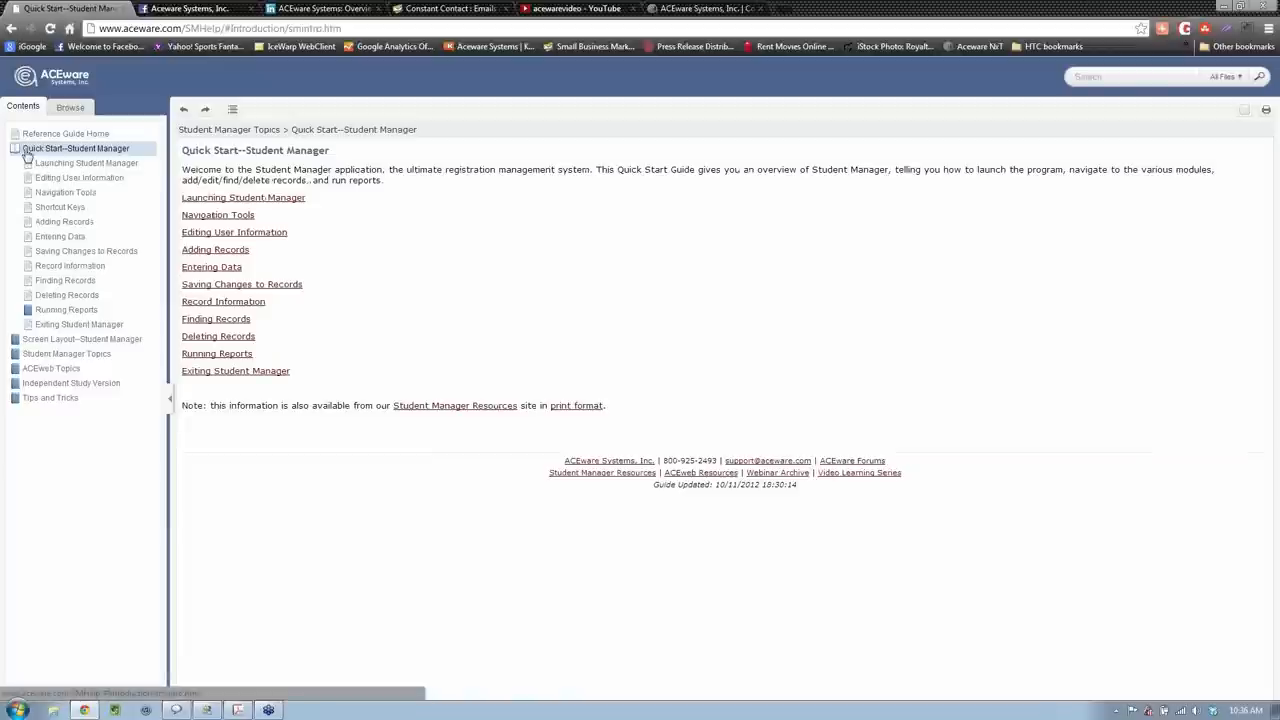
pyautogui.moveTo(87, 163)
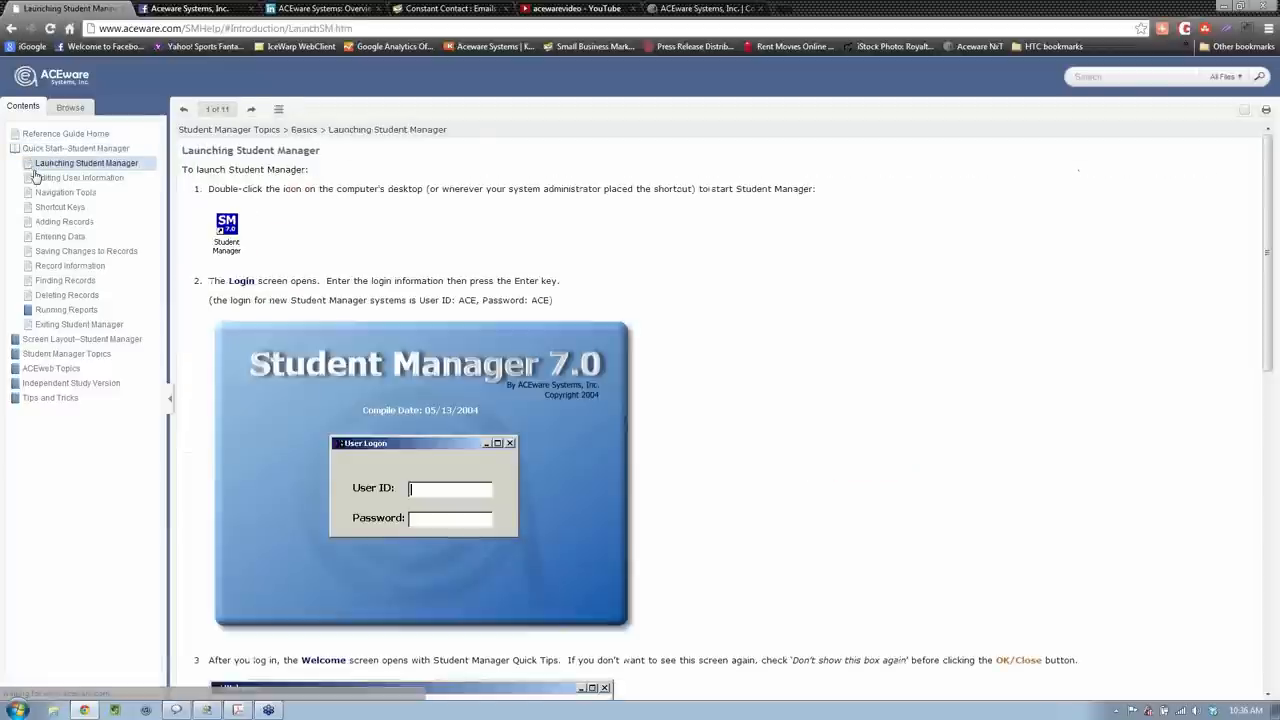
pyautogui.click(79, 177)
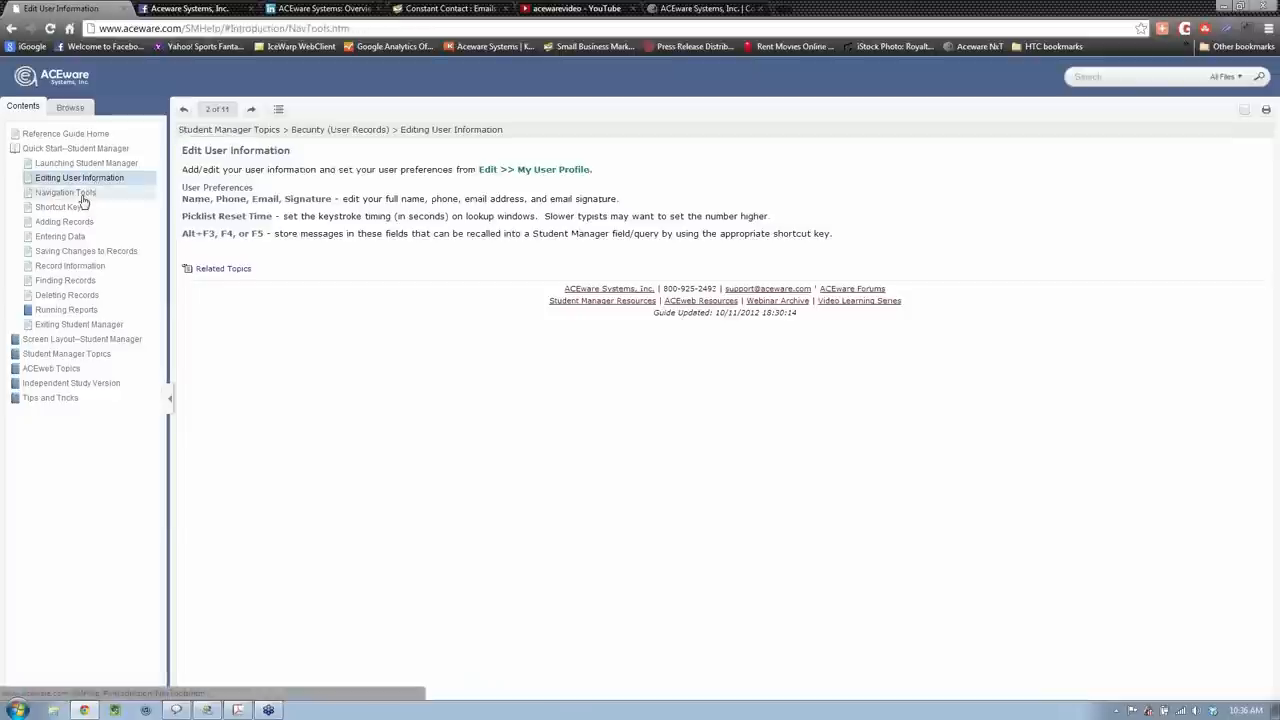
pyautogui.click(65, 192)
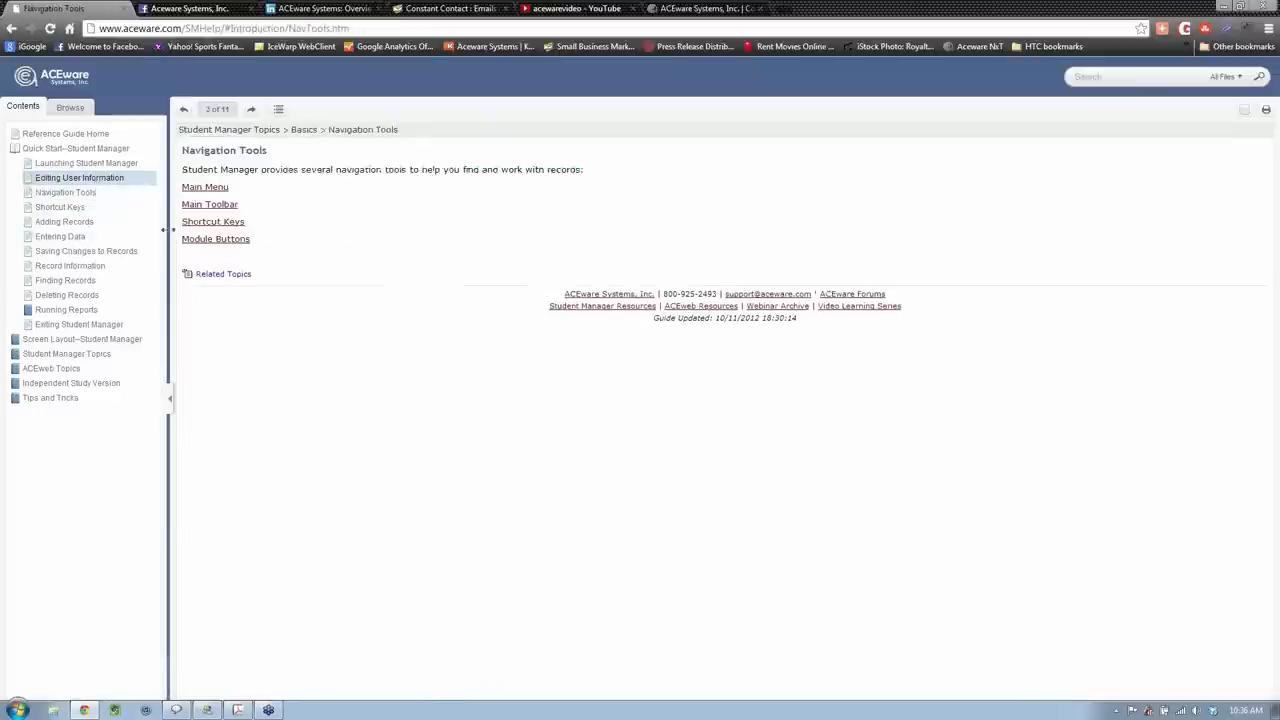
pyautogui.moveTo(240, 262)
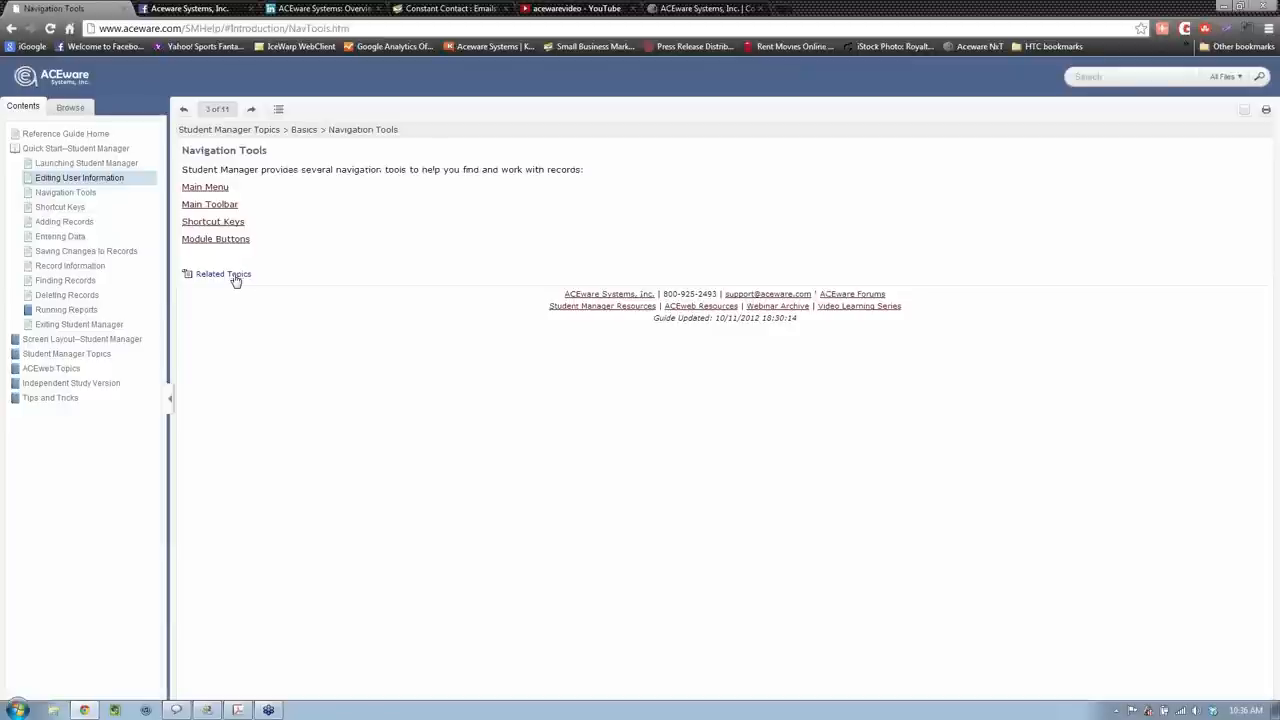
# Open Main Toolbar from Navigation Tools' related topics and expand Screen Layout—Student Manager
pyautogui.click(222, 273)
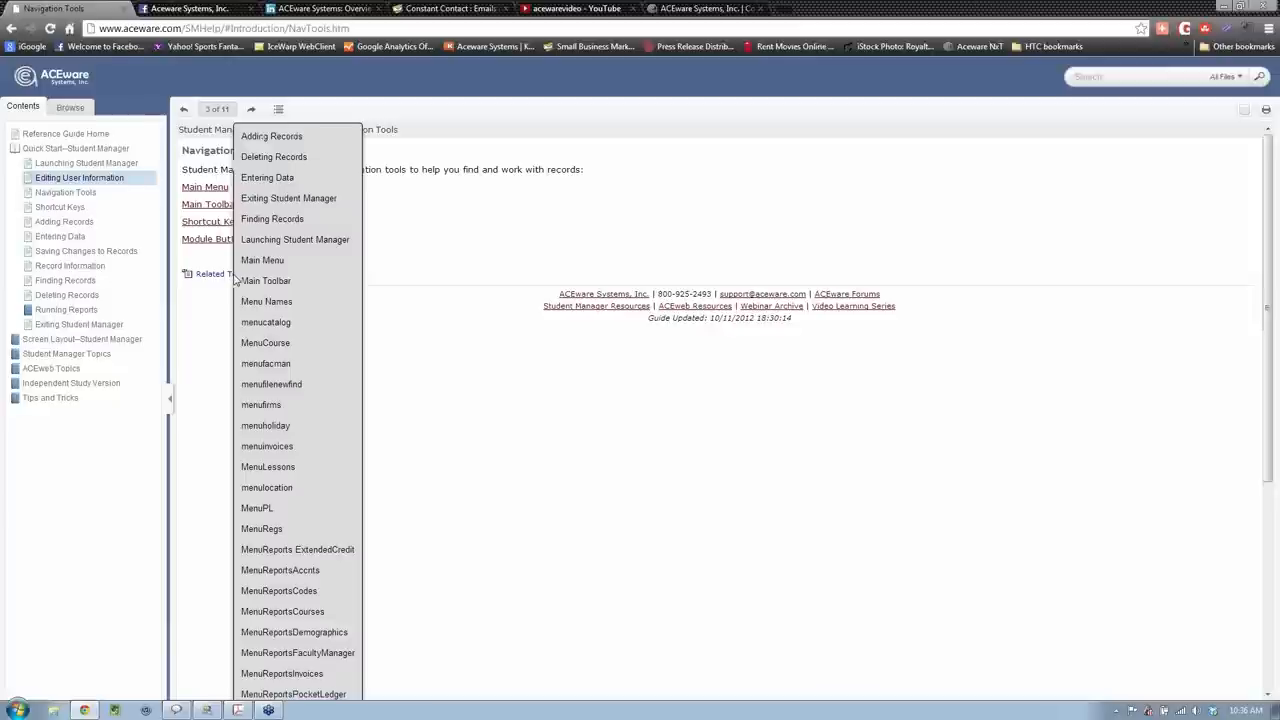
pyautogui.moveTo(219, 285)
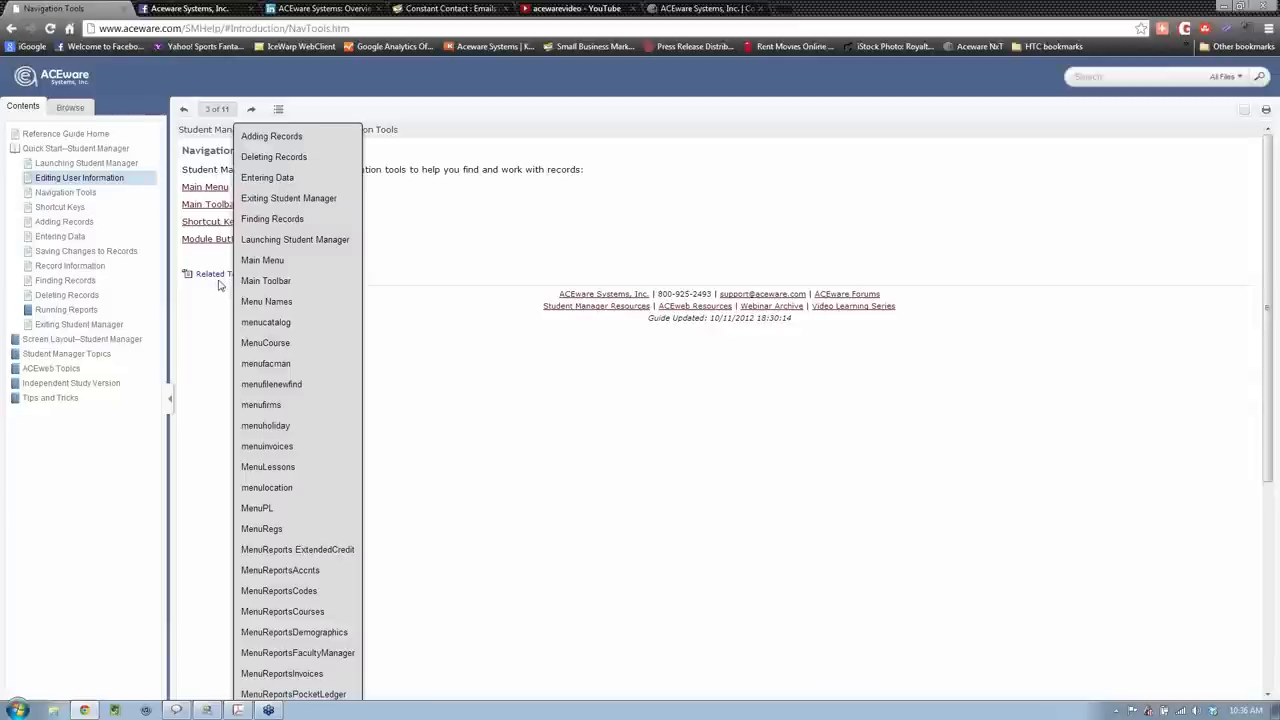
pyautogui.moveTo(266, 280)
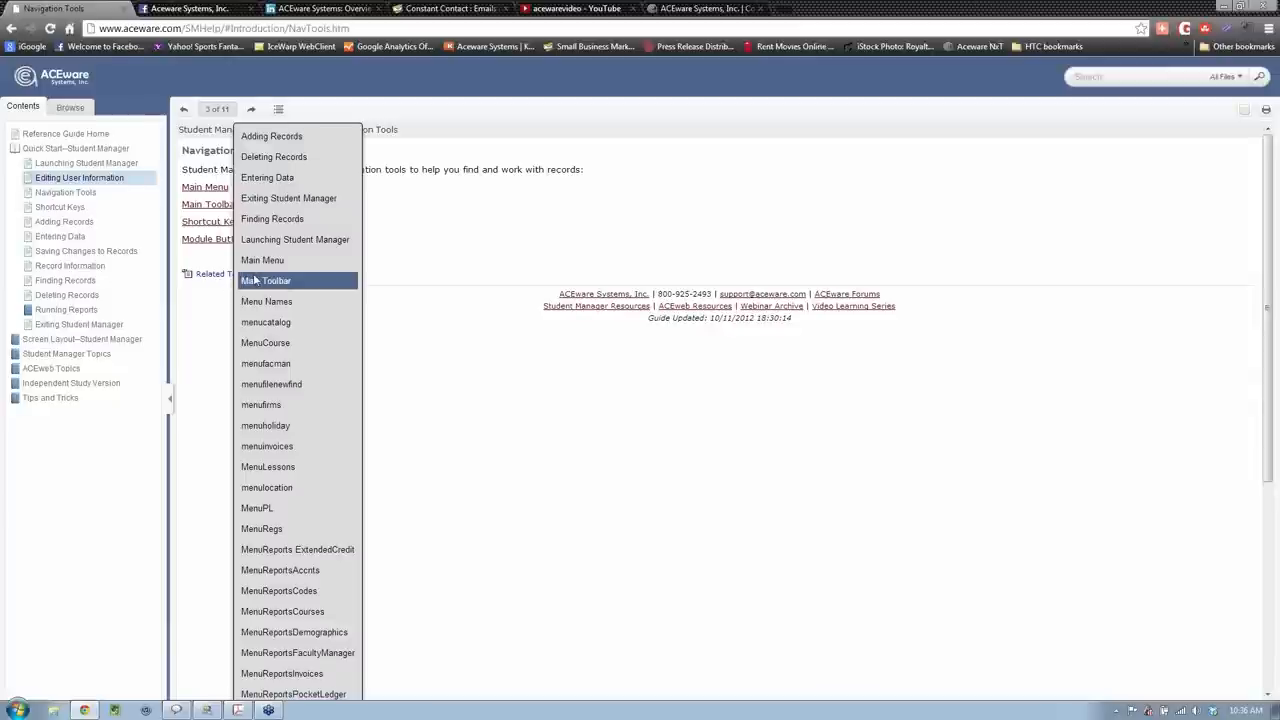
pyautogui.moveTo(266, 268)
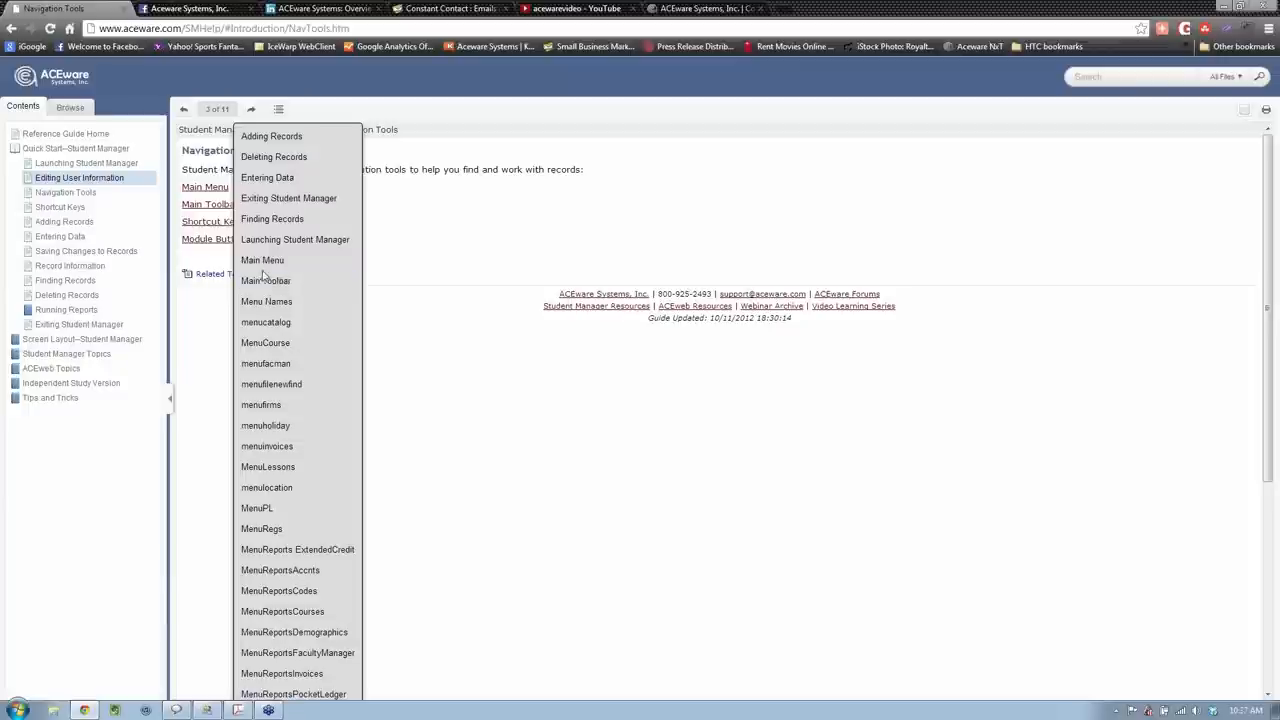
pyautogui.moveTo(267, 177)
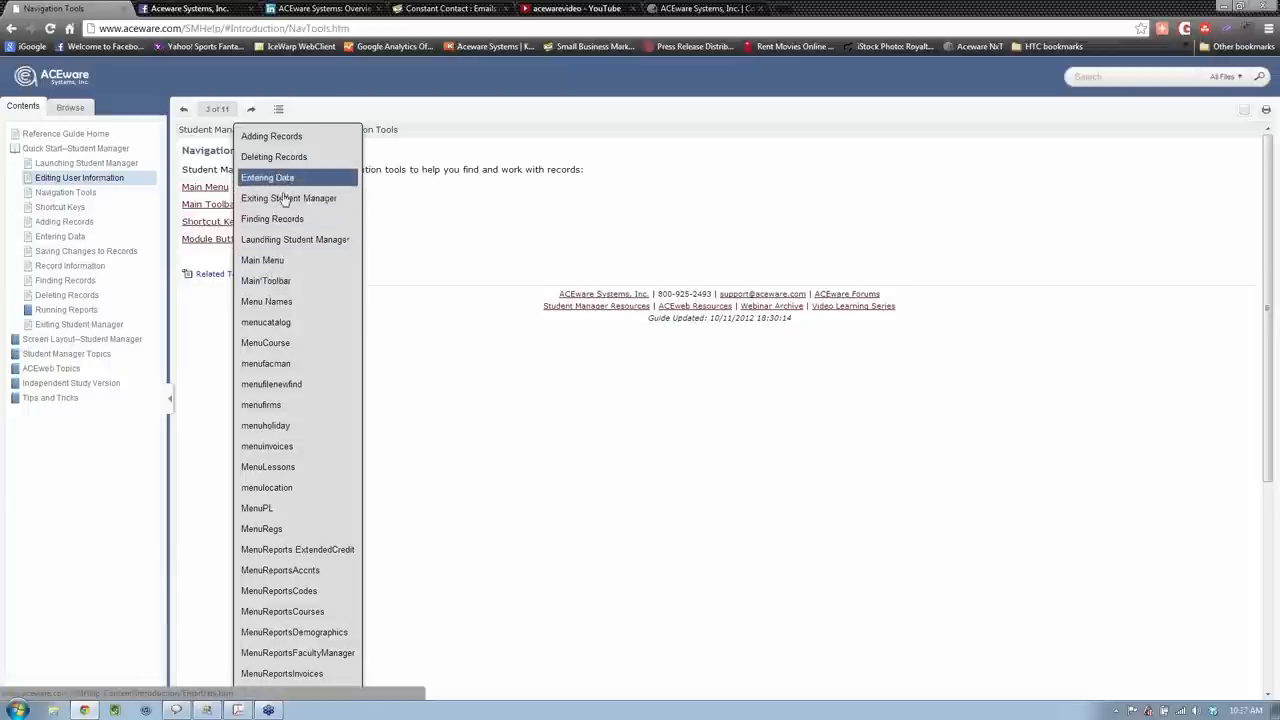
pyautogui.moveTo(266, 301)
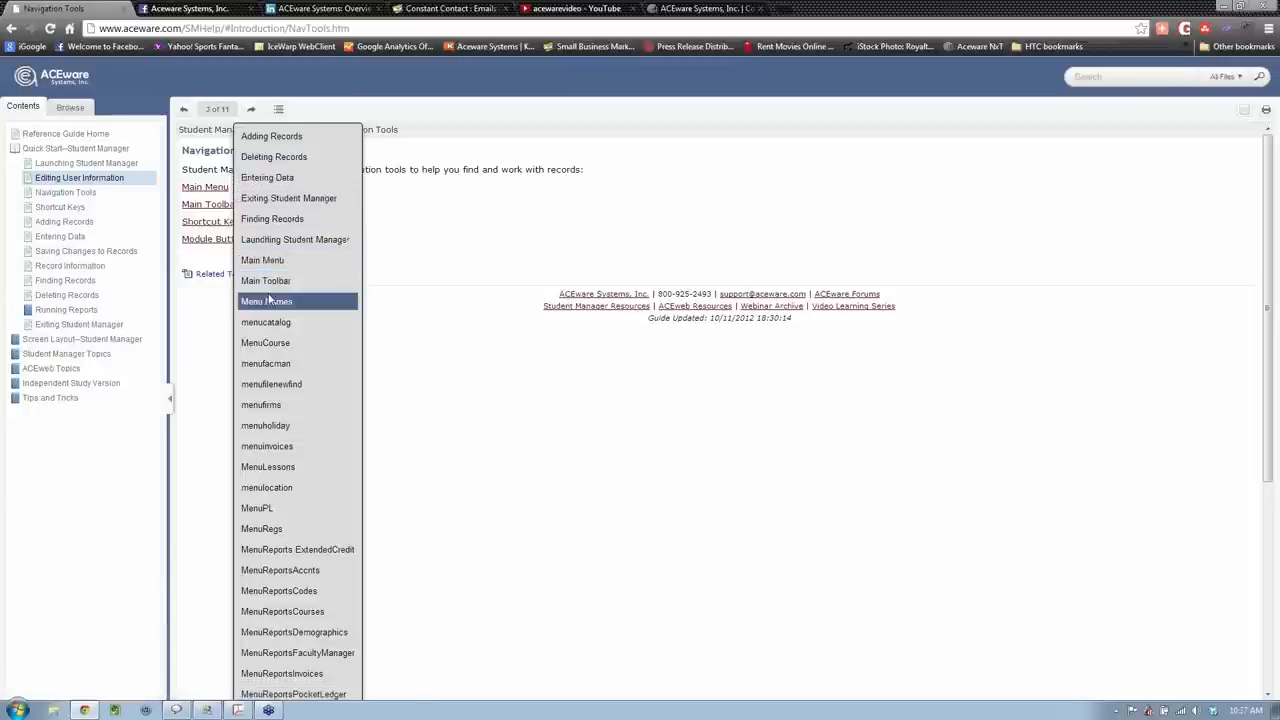
pyautogui.moveTo(266, 281)
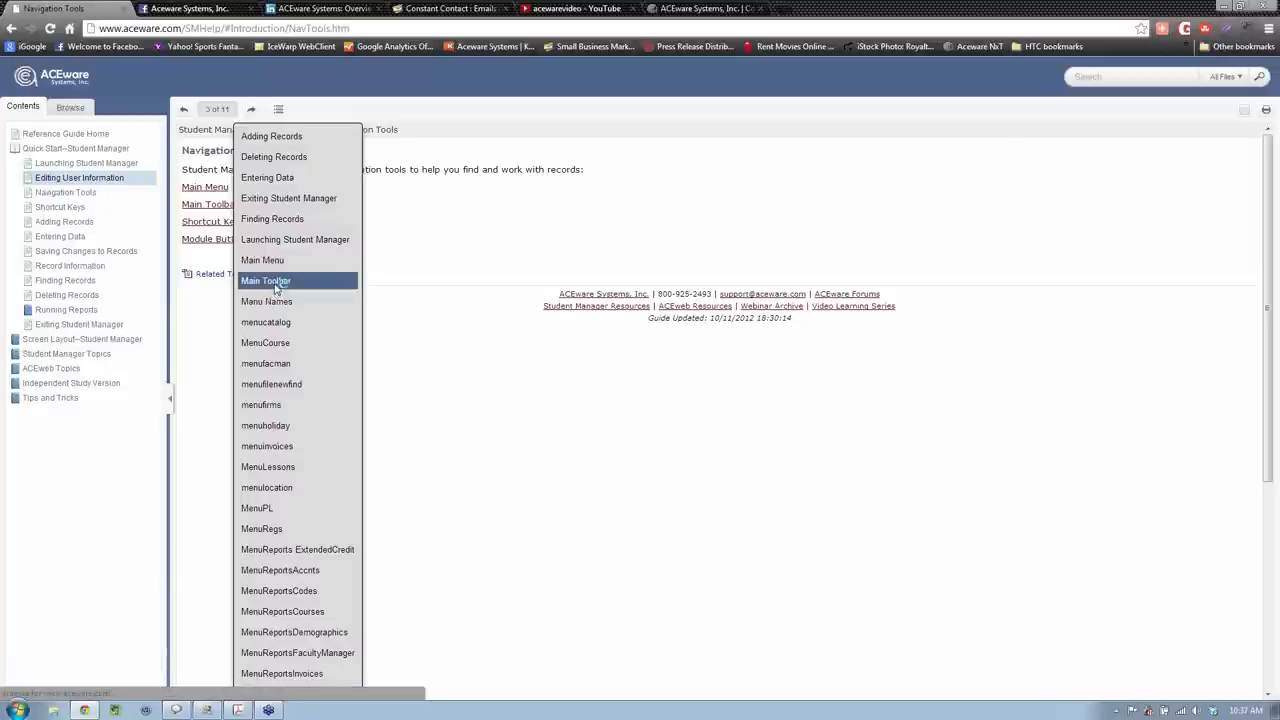
pyautogui.click(266, 280)
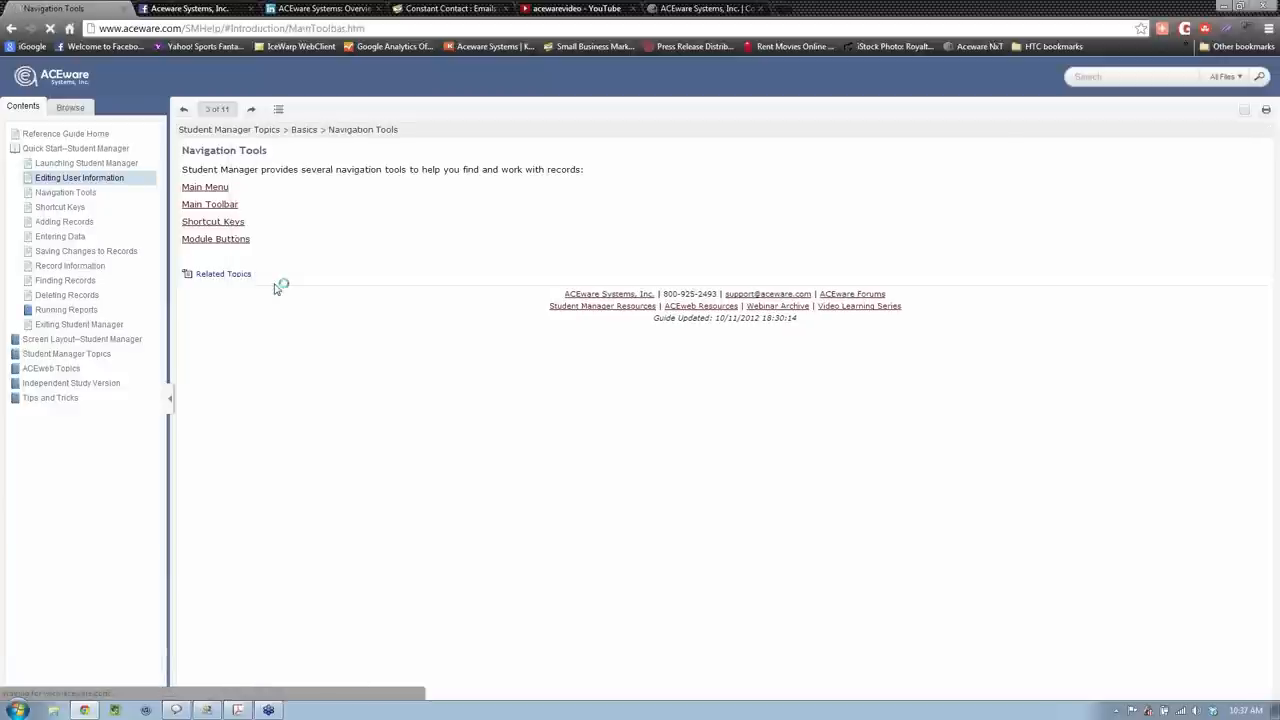
pyautogui.click(209, 204)
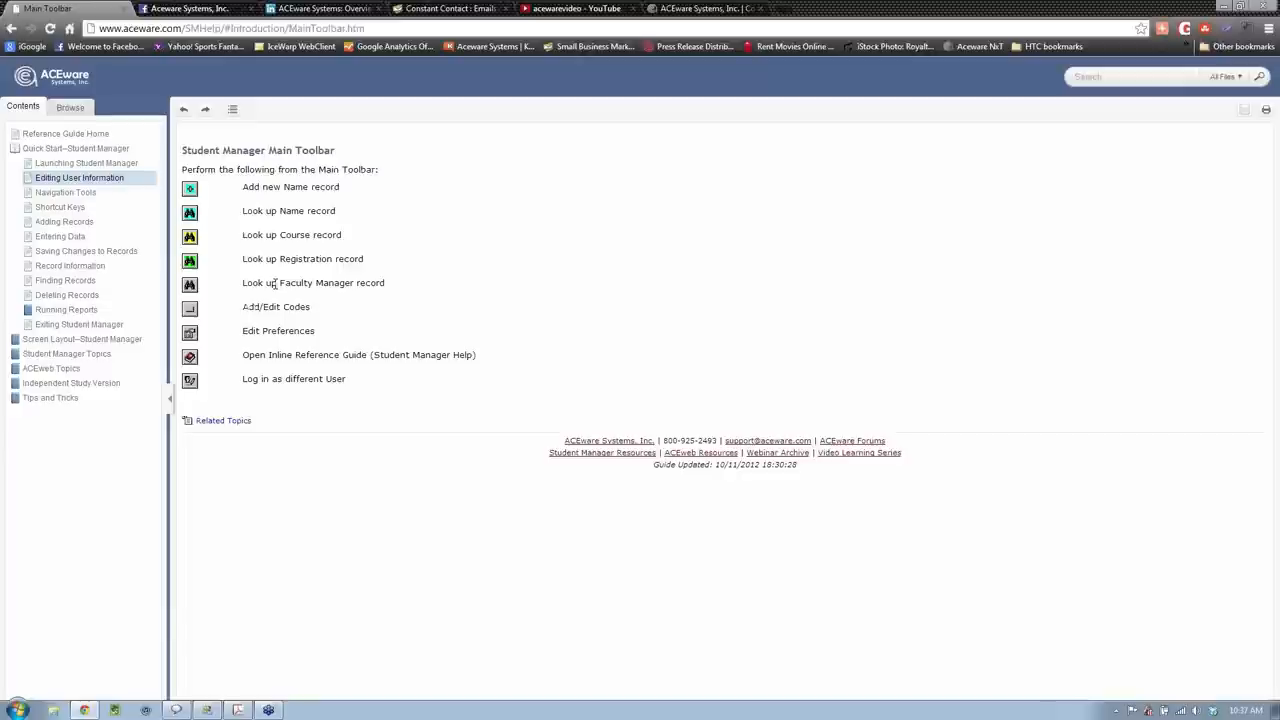
pyautogui.moveTo(114, 457)
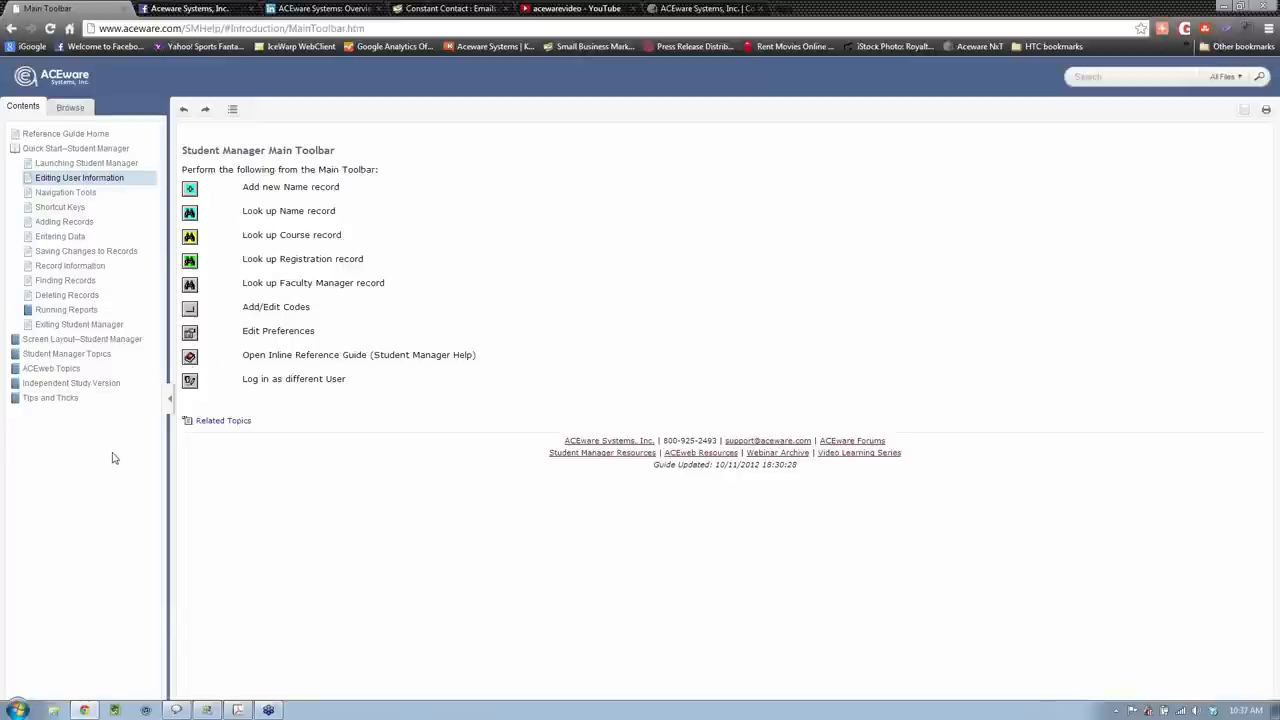
pyautogui.moveTo(70, 383)
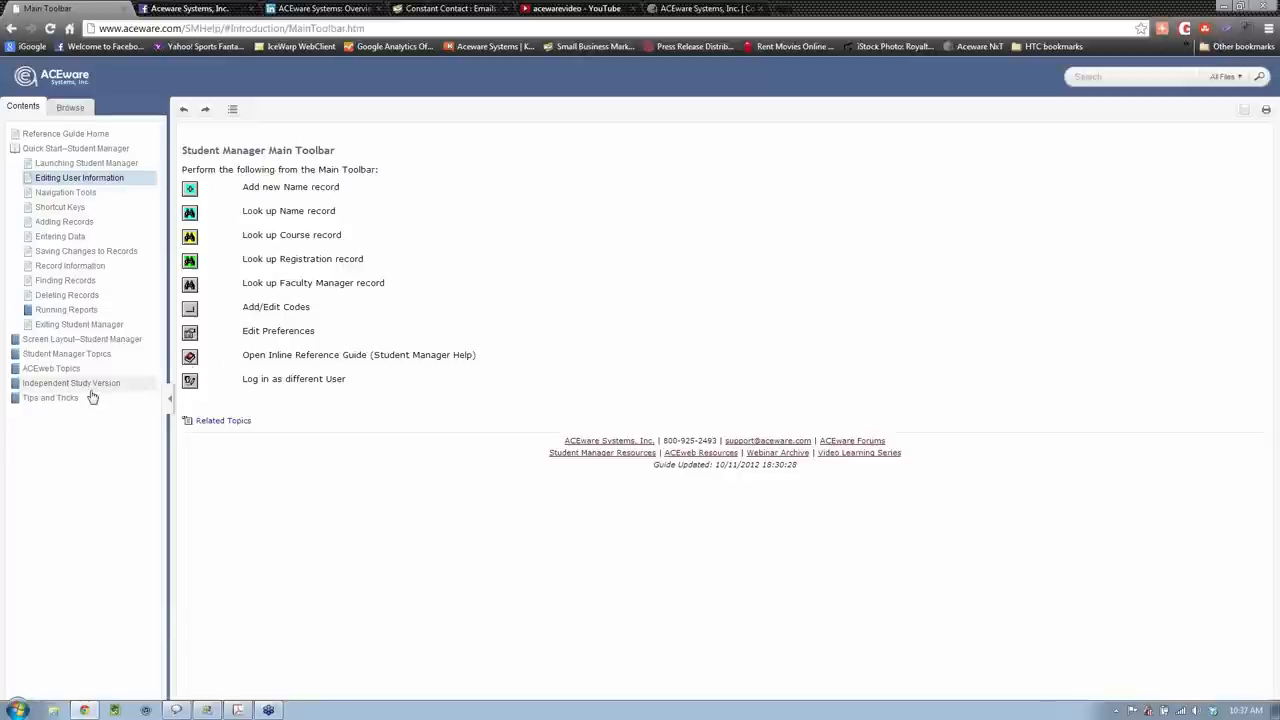
pyautogui.click(82, 338)
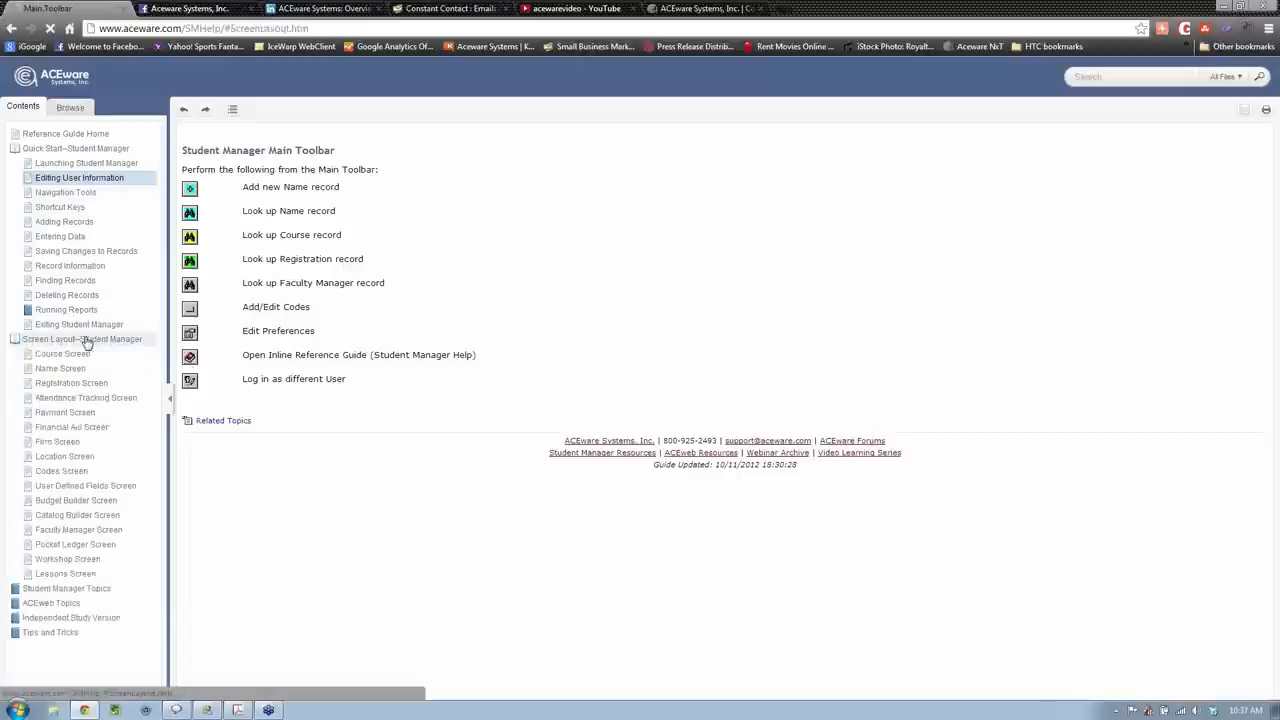
# View the Course Screen layout page, then the Payment Screen page
pyautogui.click(82, 339)
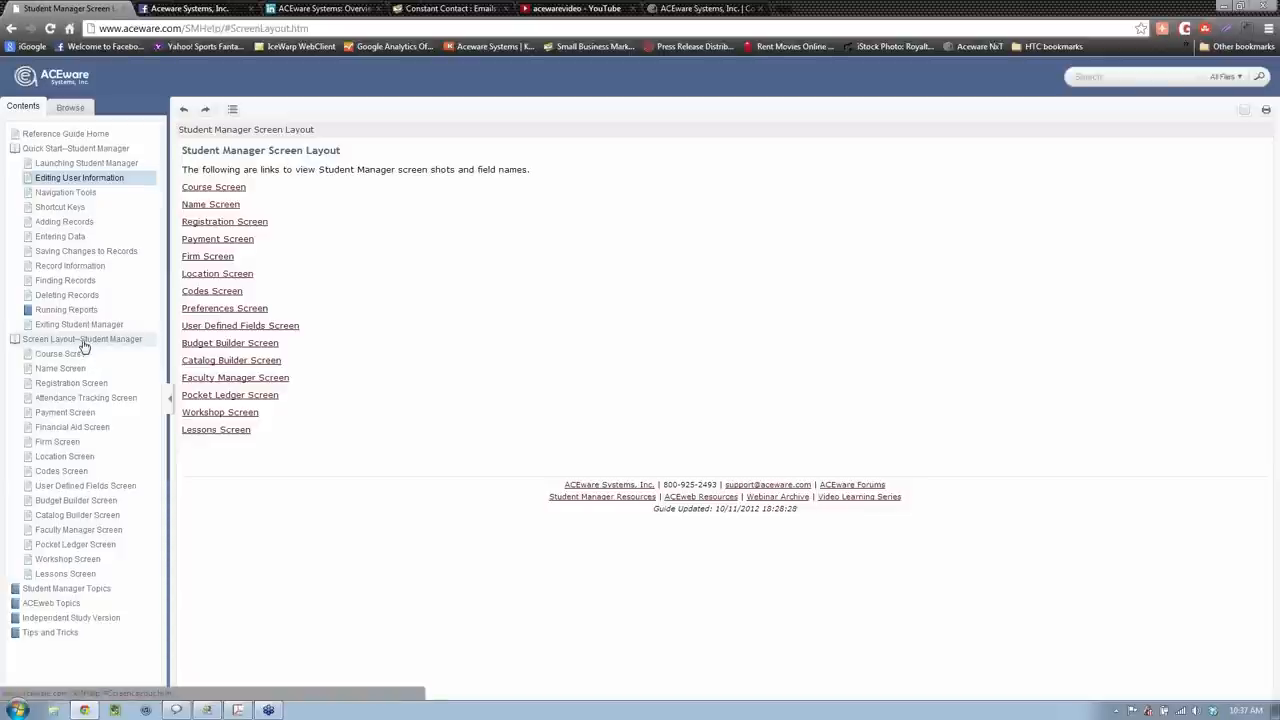
pyautogui.moveTo(62, 354)
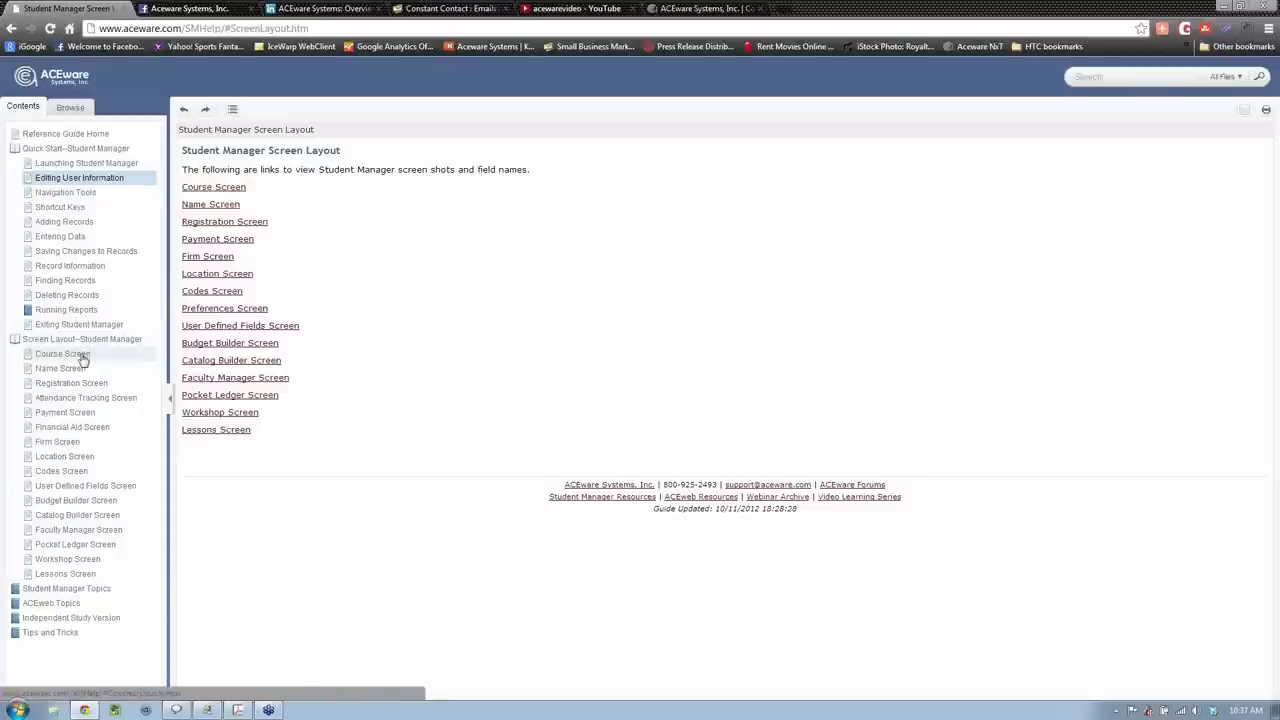
pyautogui.click(213, 187)
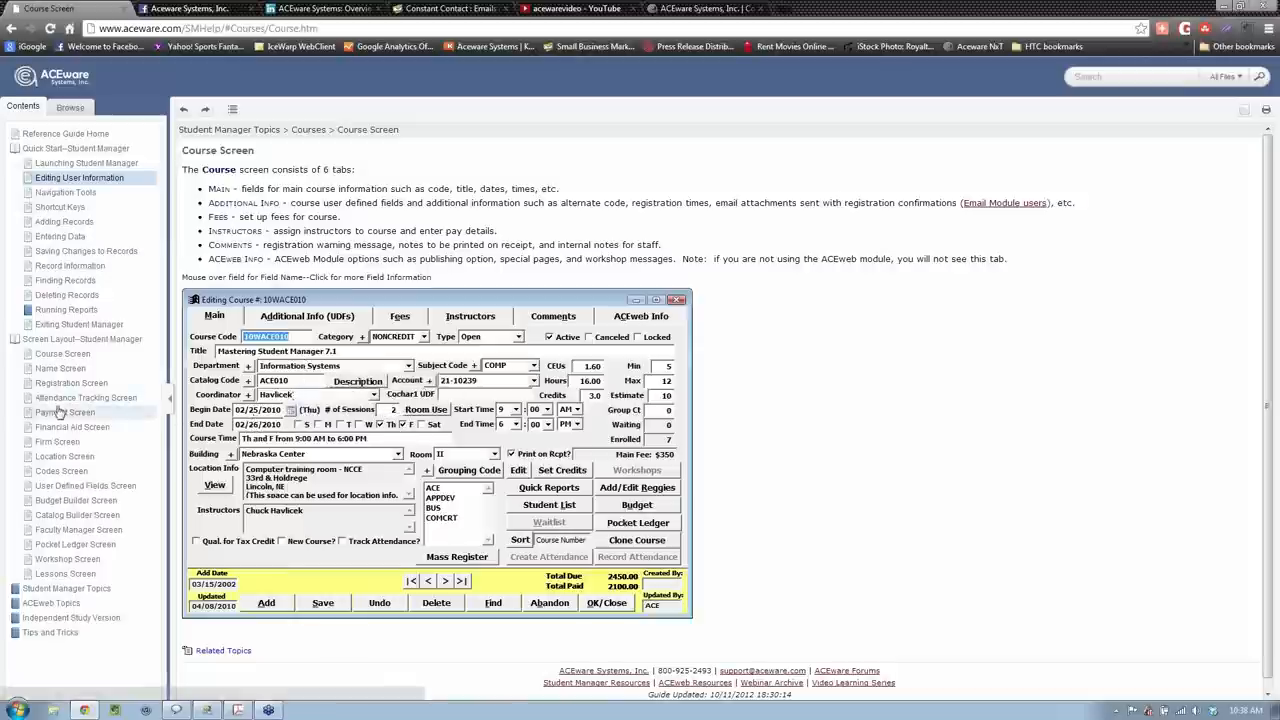
pyautogui.click(65, 412)
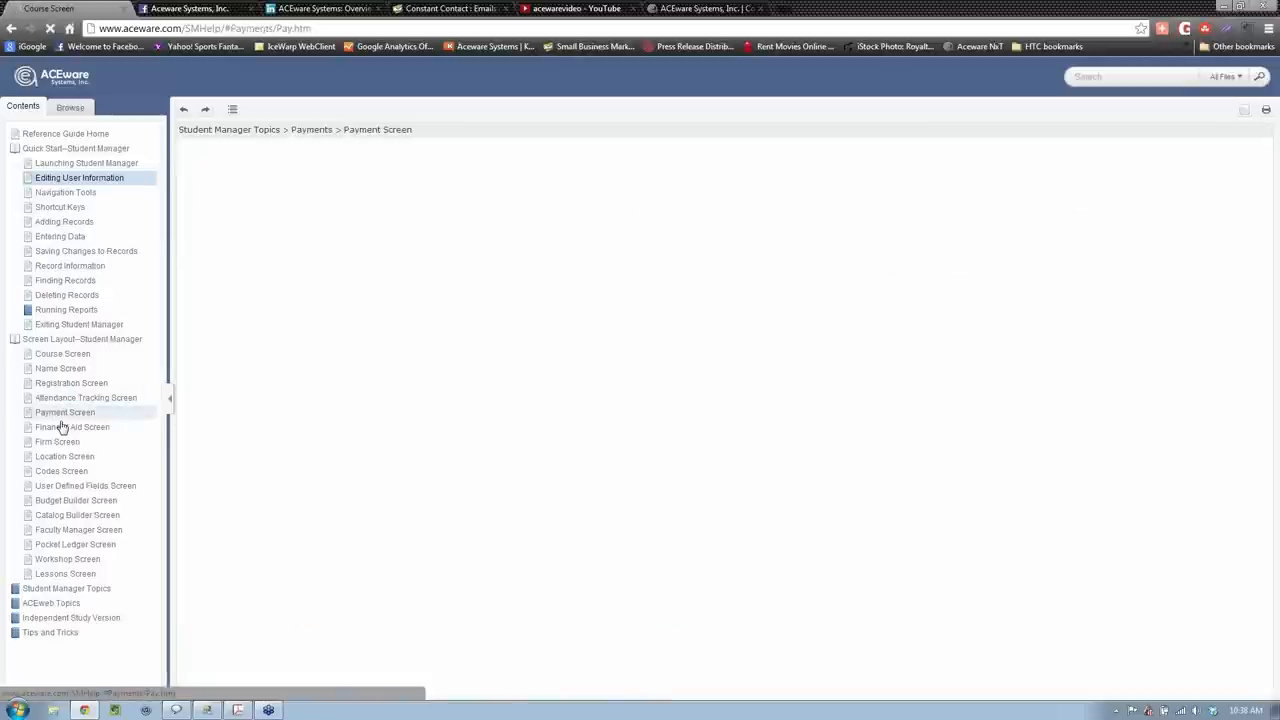
pyautogui.click(64, 412)
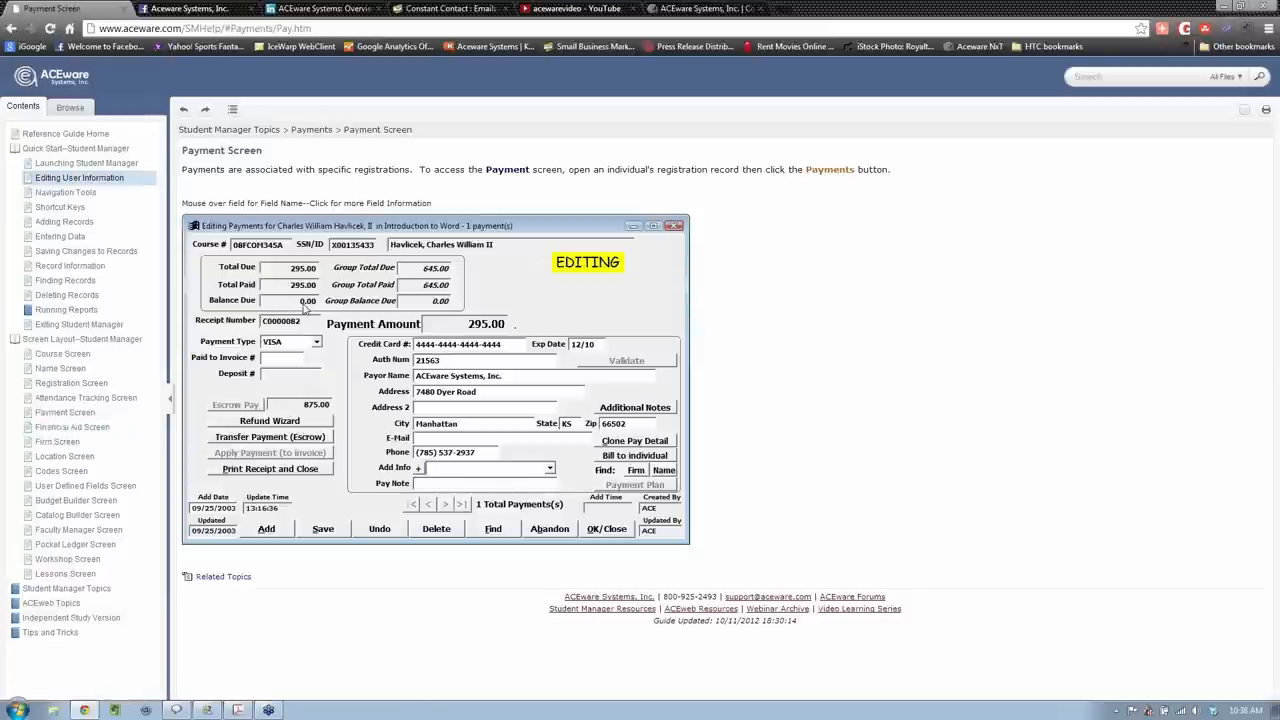
pyautogui.moveTo(289, 345)
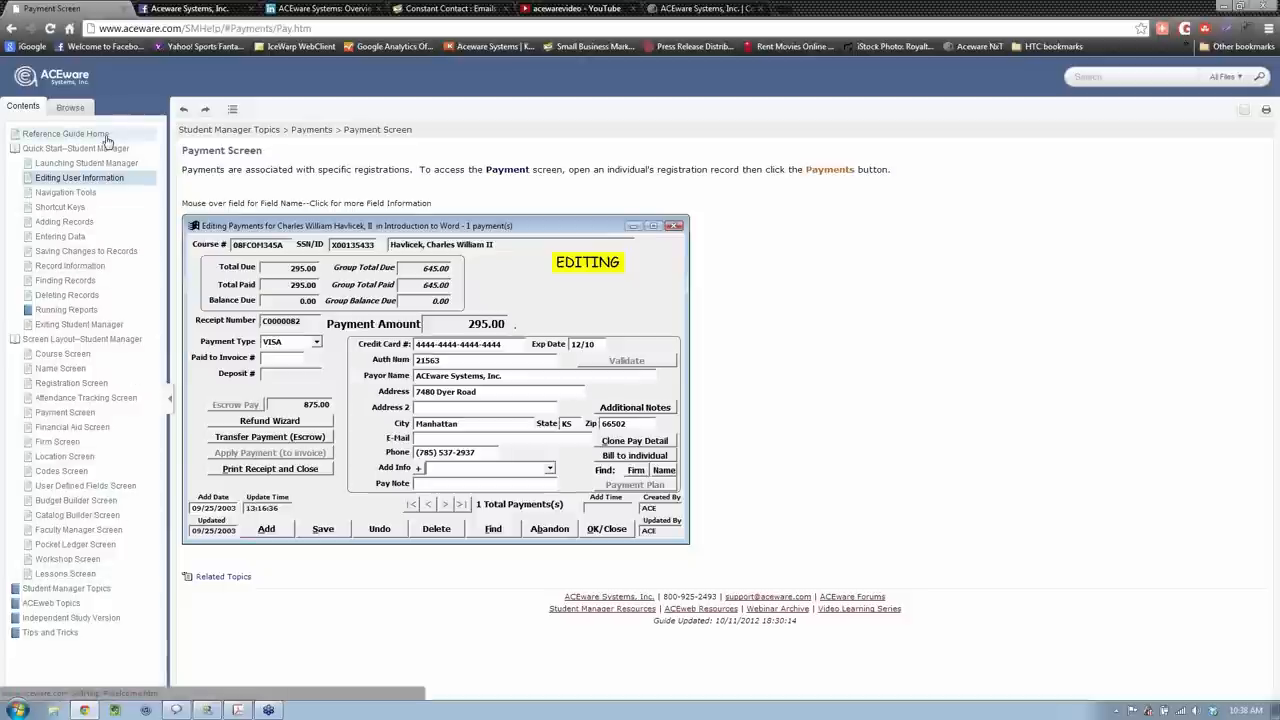
# Open Implementing Student Manager from the Browse tab topics
pyautogui.click(70, 107)
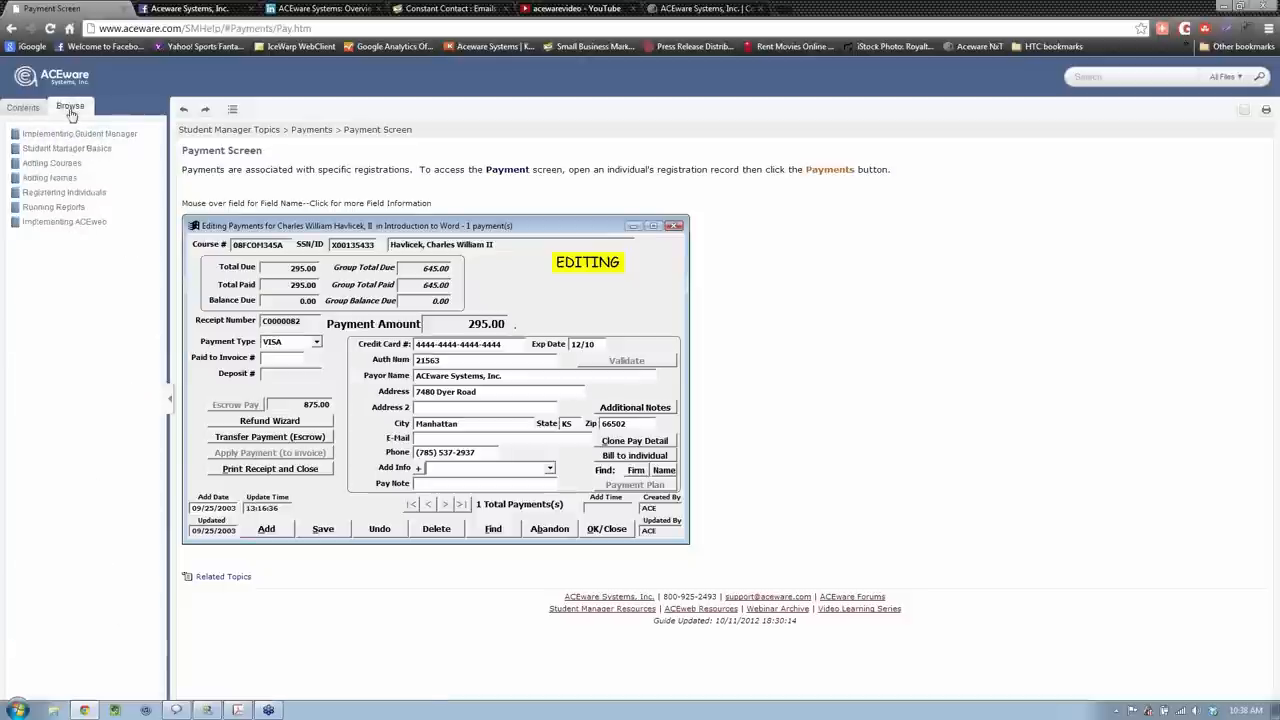
pyautogui.click(79, 134)
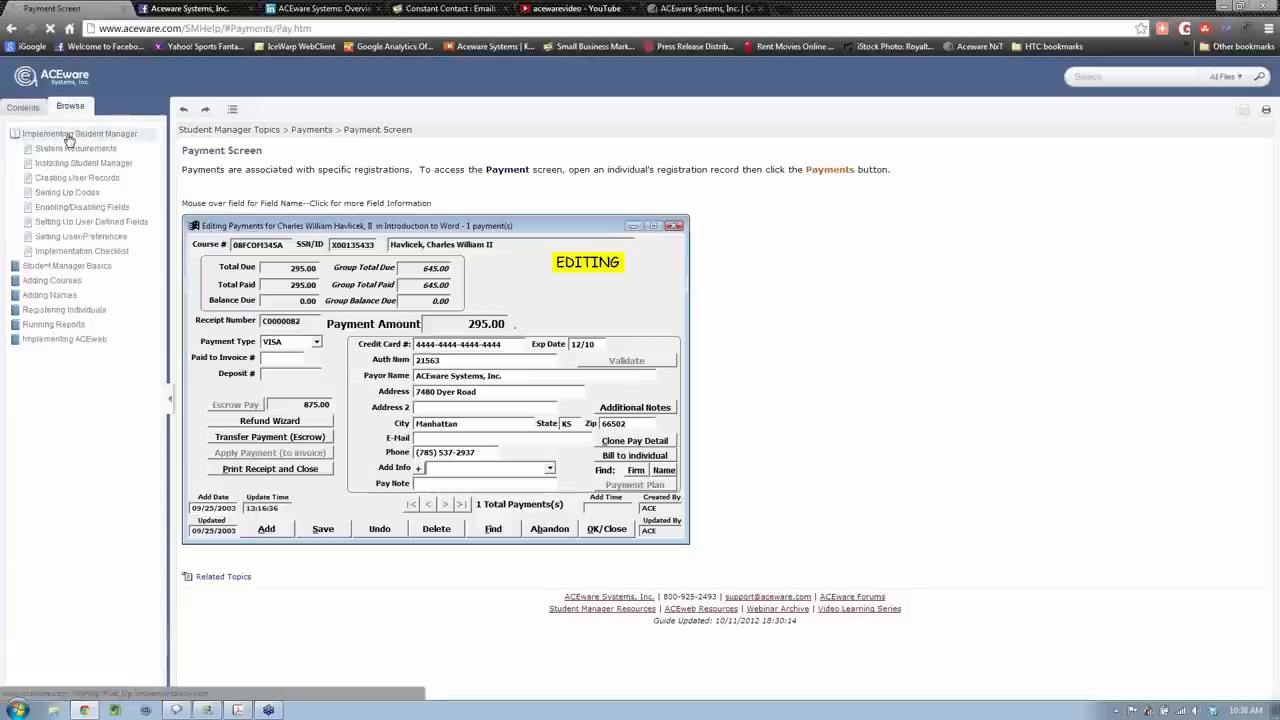
pyautogui.click(80, 133)
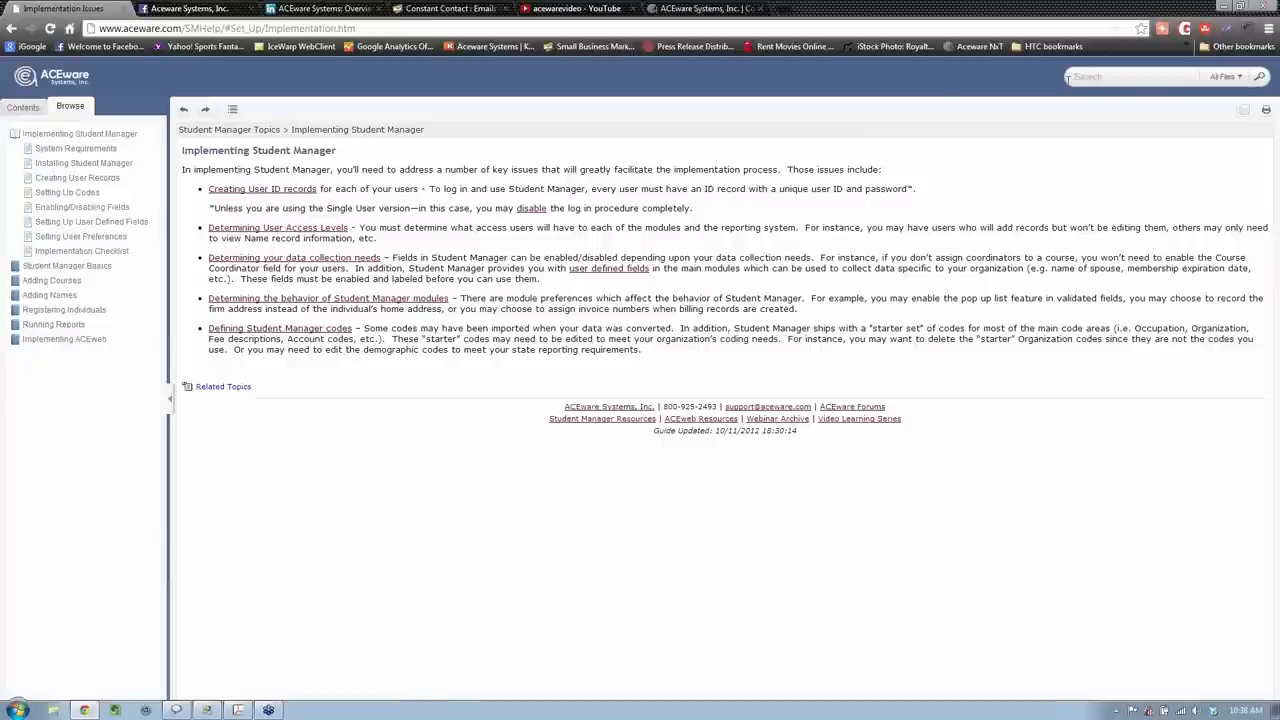
pyautogui.moveTo(953, 72)
pyautogui.write('reports')
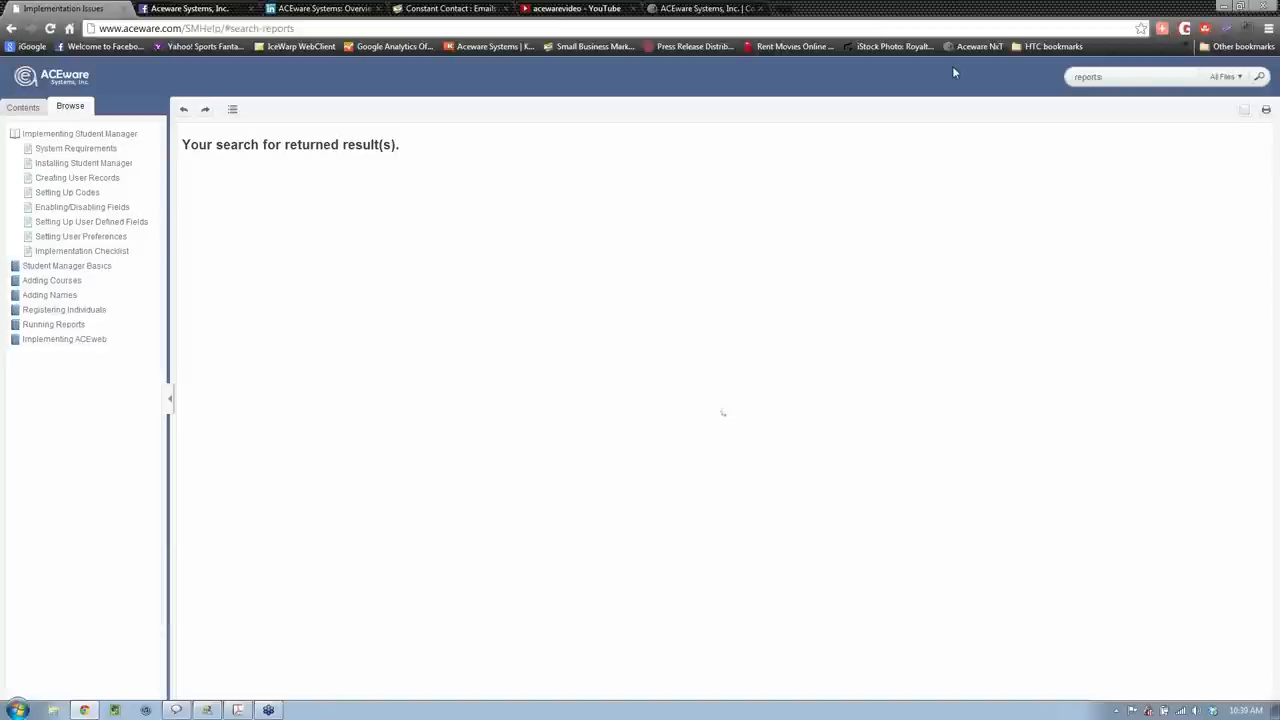
# Search the help for 'reports', returning 470 results
pyautogui.click(1259, 76)
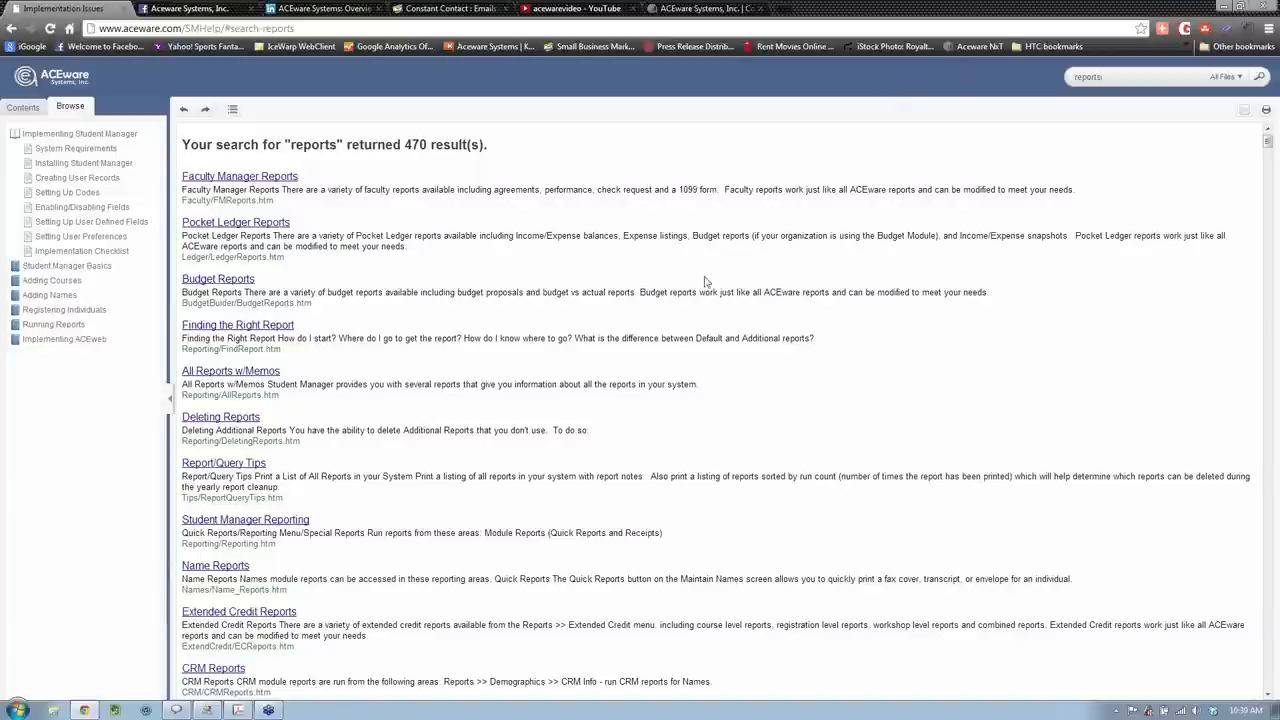
pyautogui.moveTo(527, 303)
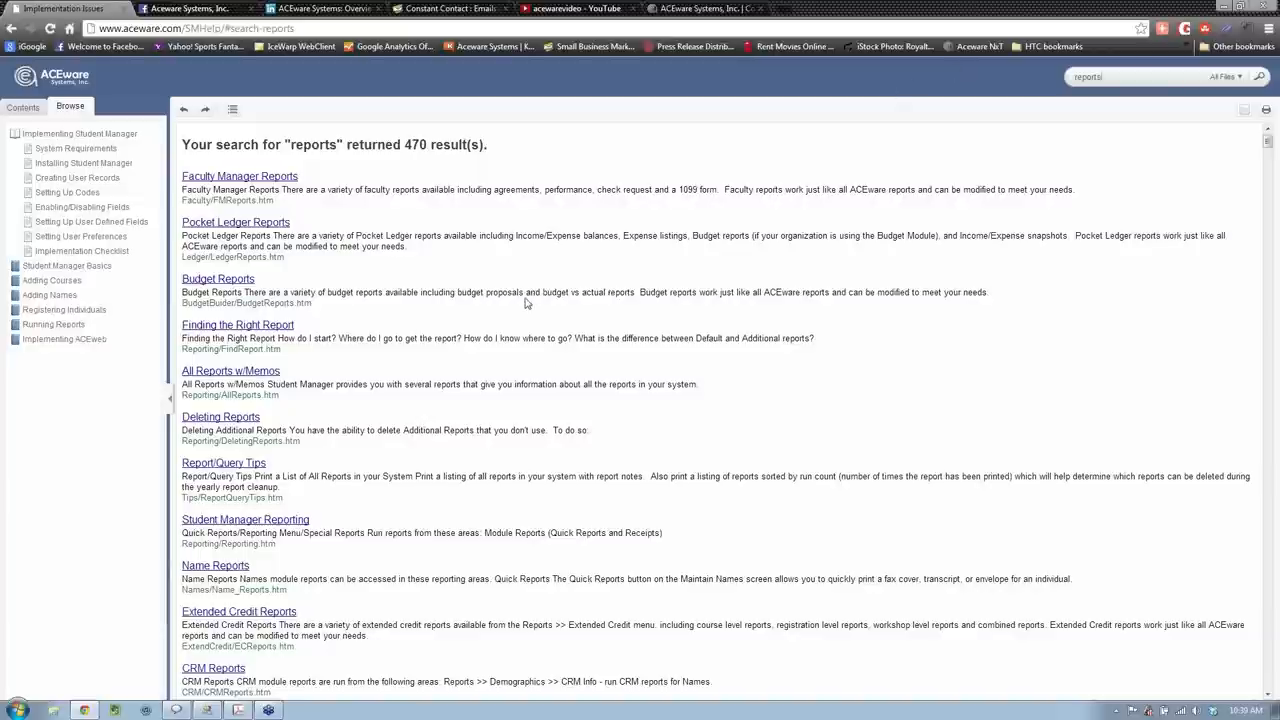
pyautogui.moveTo(288, 232)
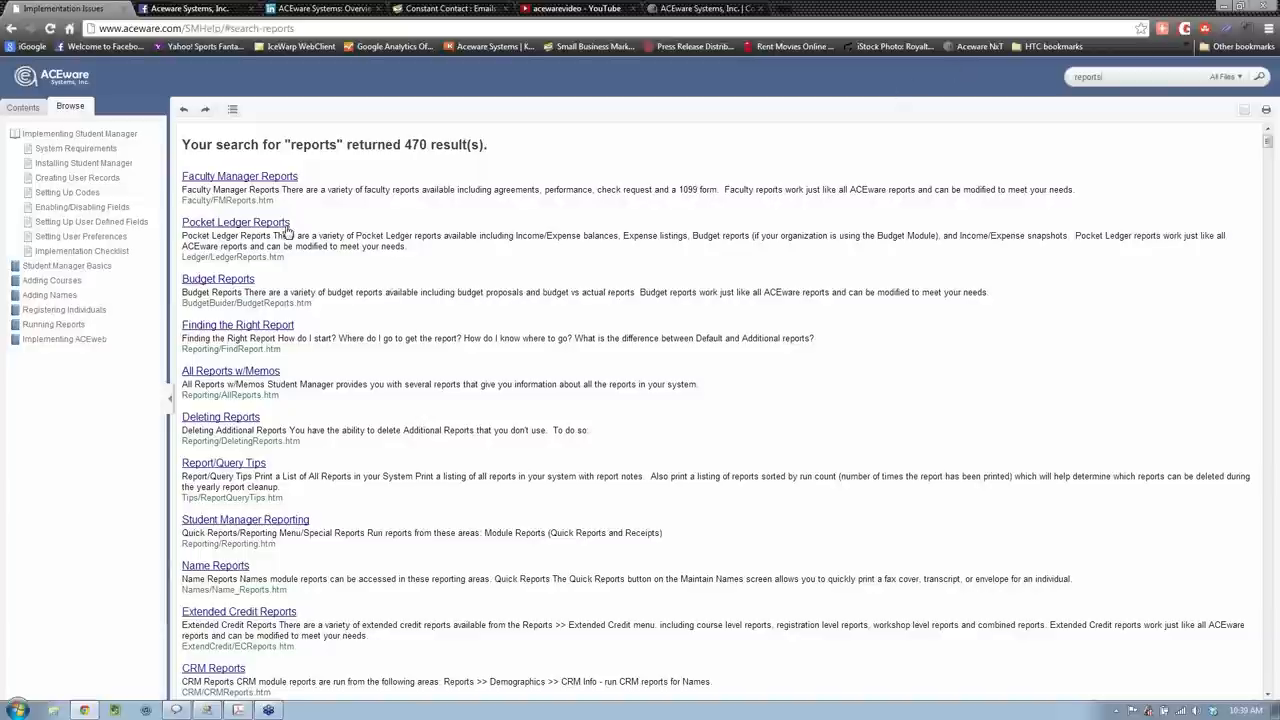
# Open the Faculty Manager Reports result
pyautogui.click(239, 176)
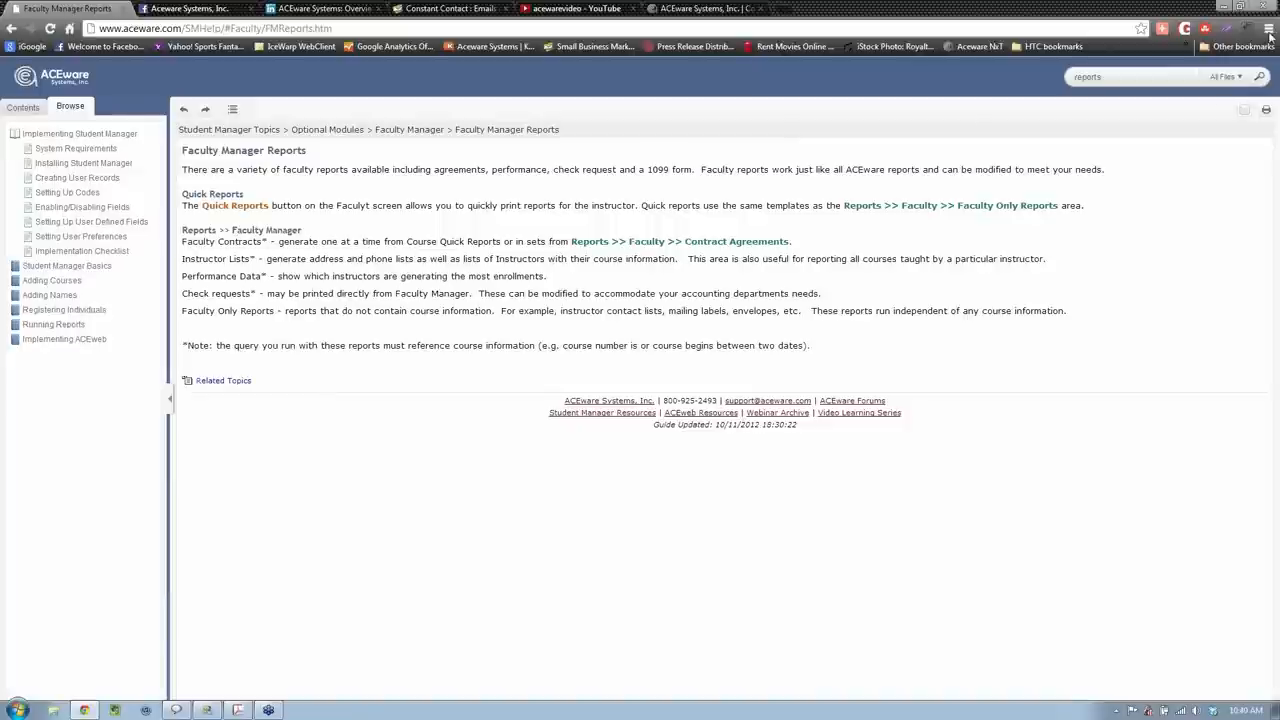
pyautogui.moveTo(985, 474)
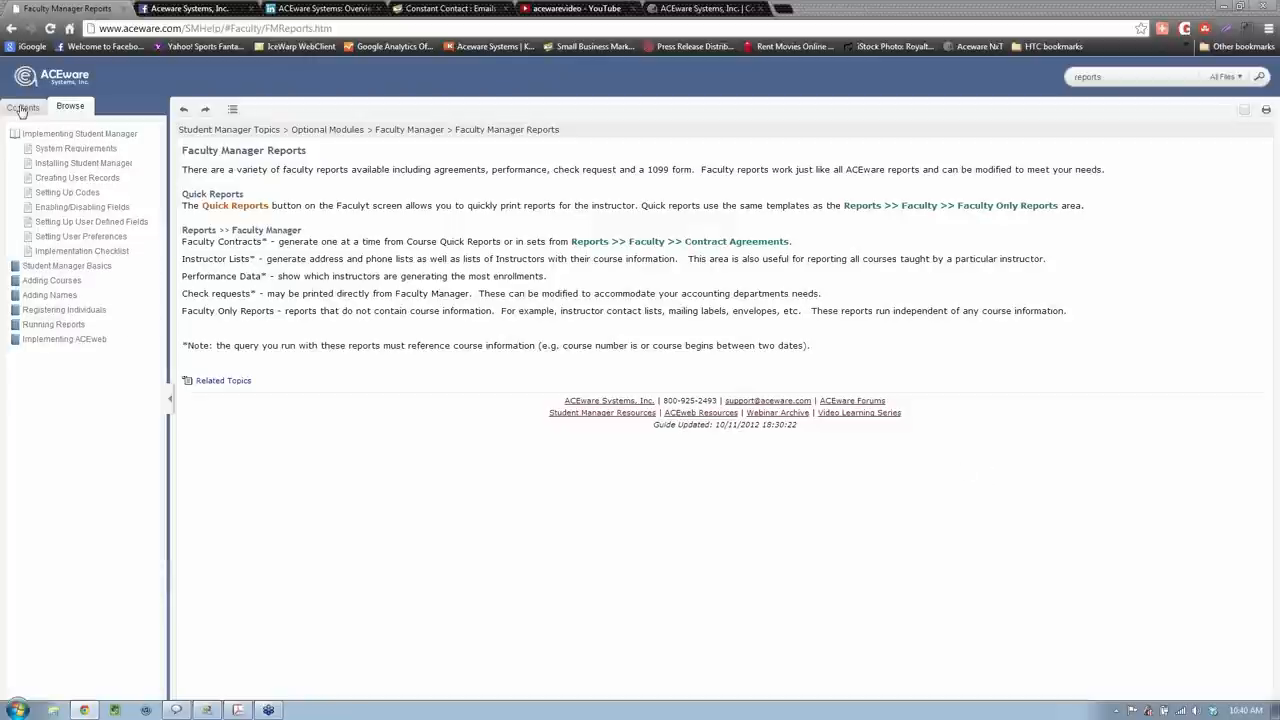
# From the Contents tab, open Screen Layout—Student Manager and its Course Screen page
pyautogui.click(23, 106)
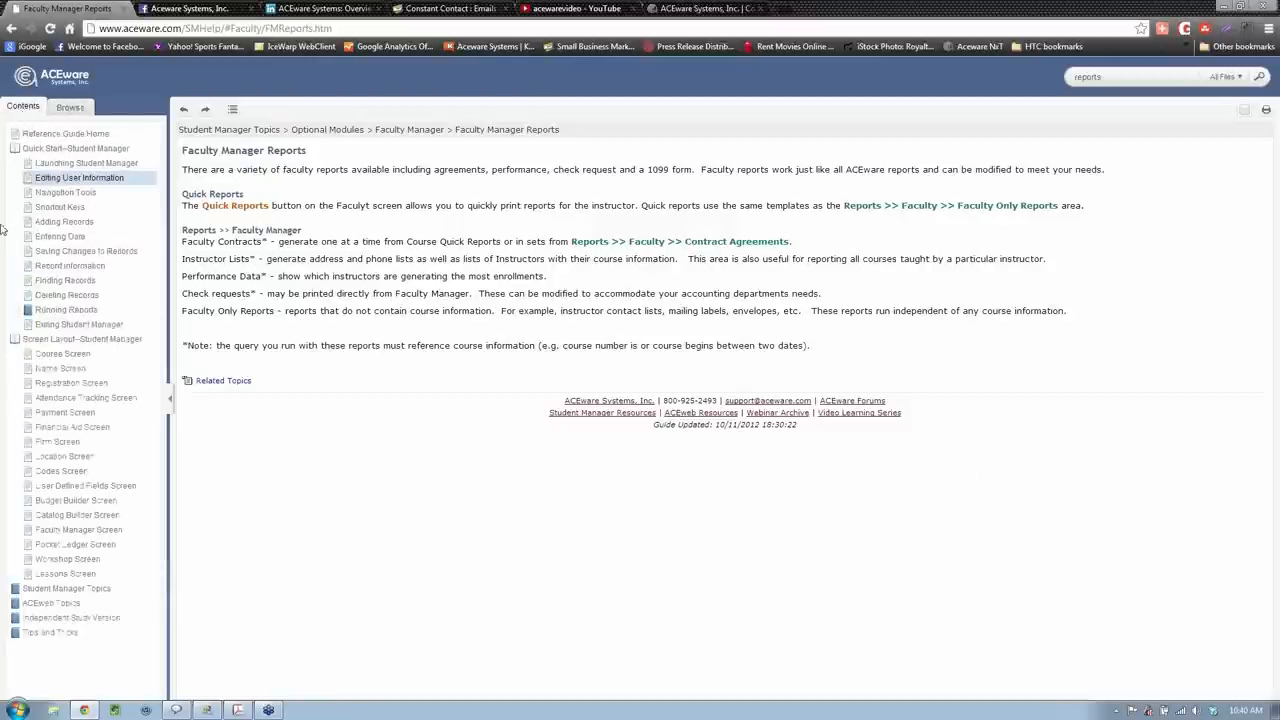
pyautogui.click(83, 339)
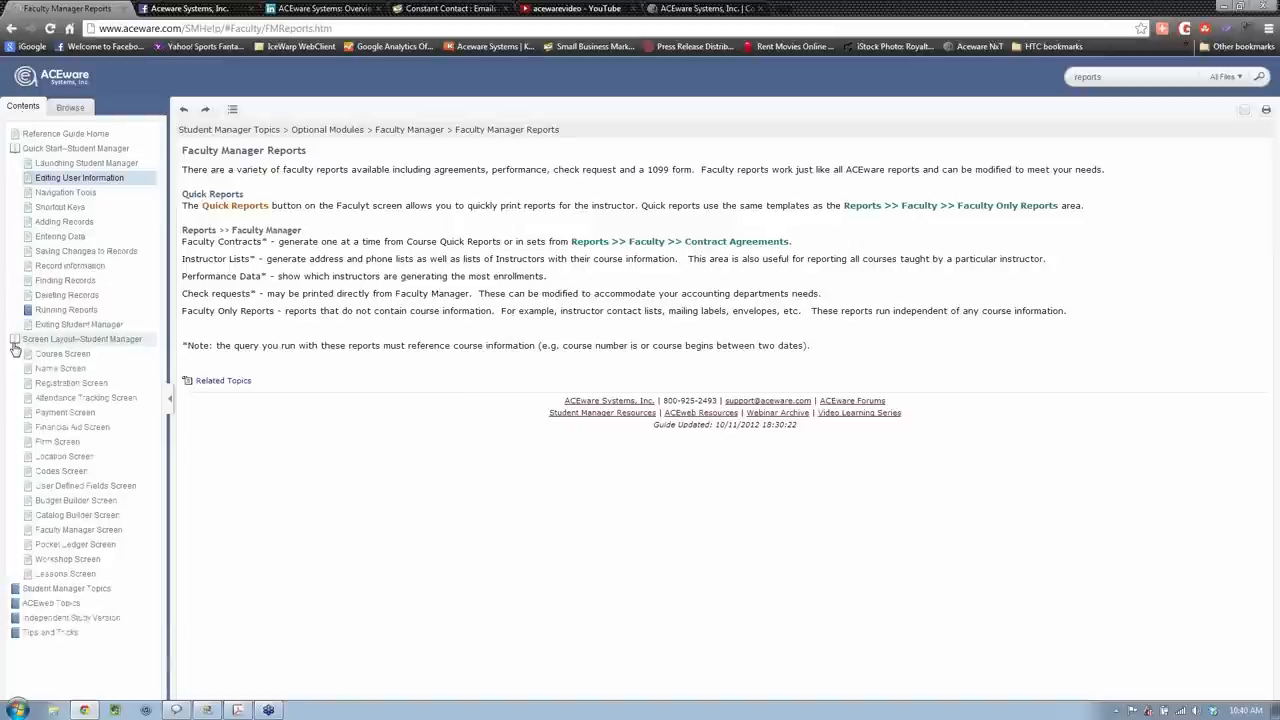
pyautogui.click(82, 339)
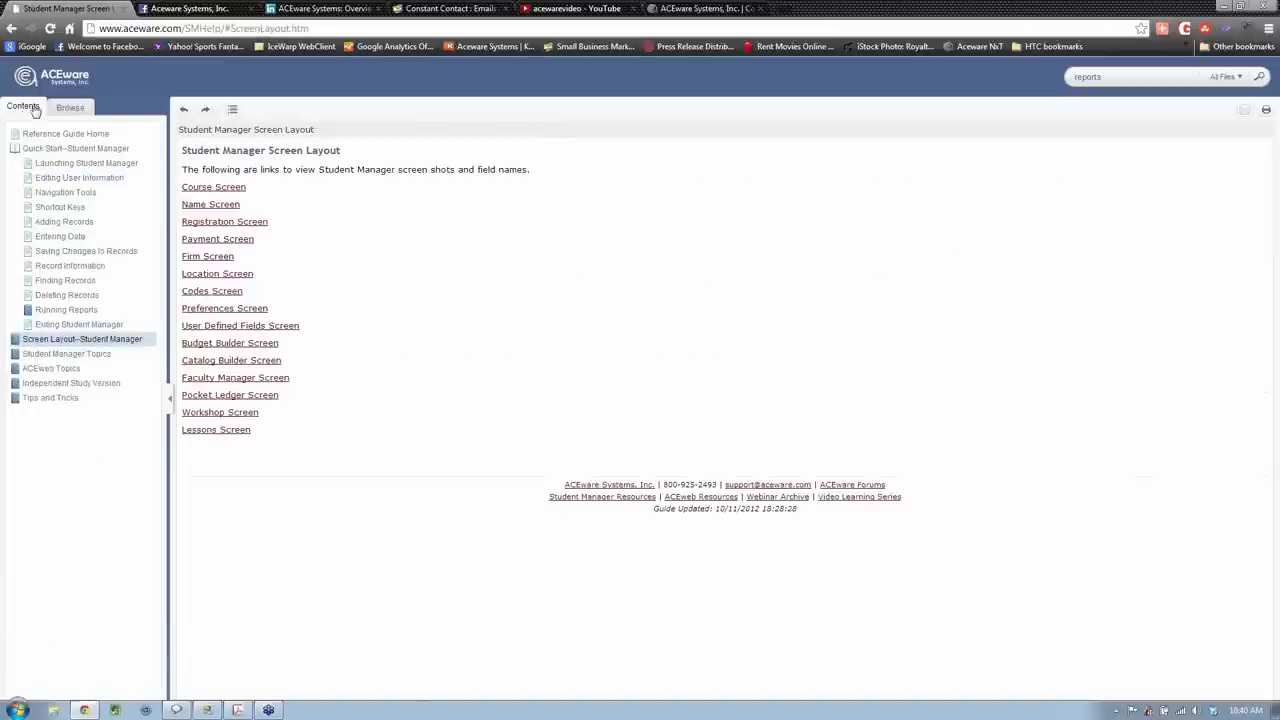
pyautogui.moveTo(3, 232)
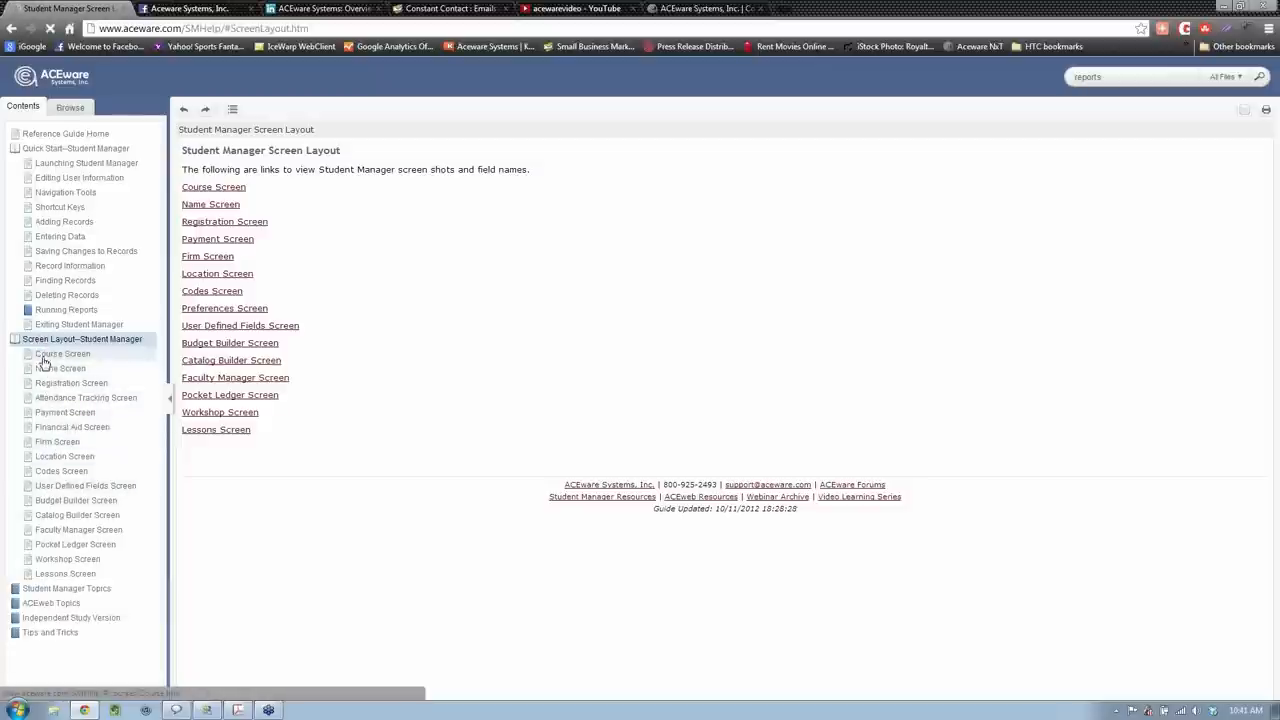
pyautogui.click(213, 187)
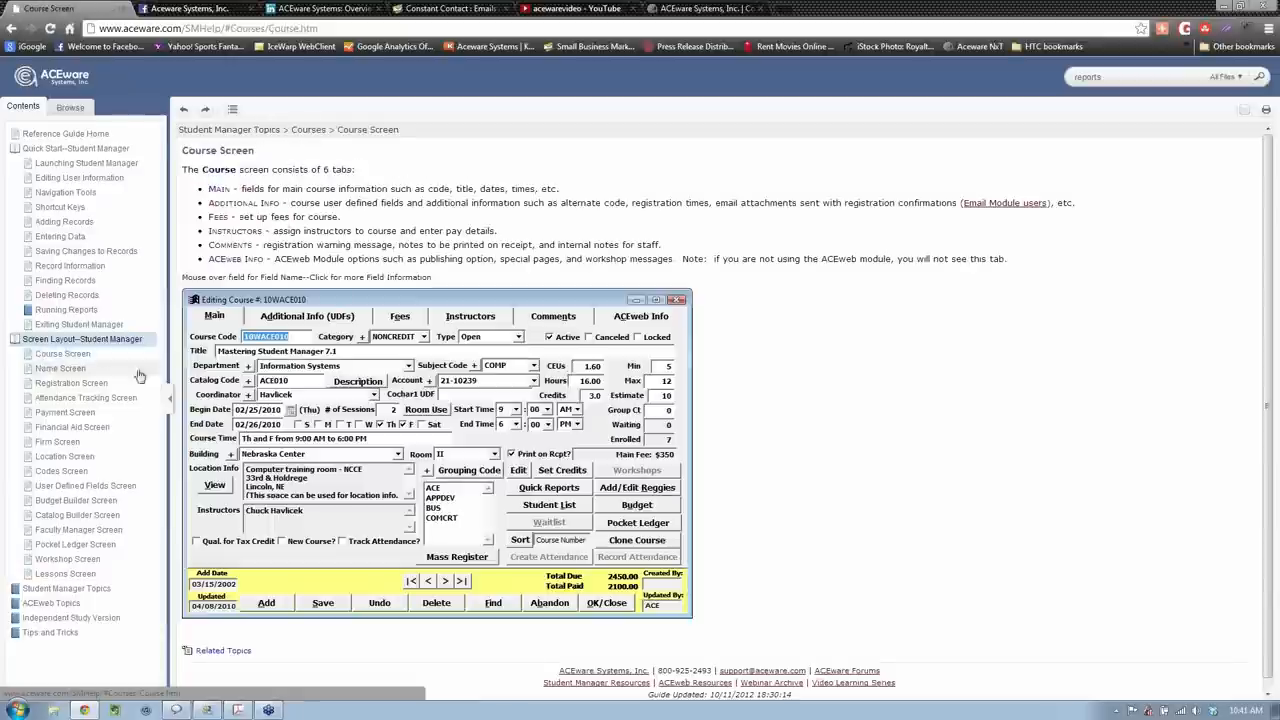
pyautogui.moveTo(314, 397)
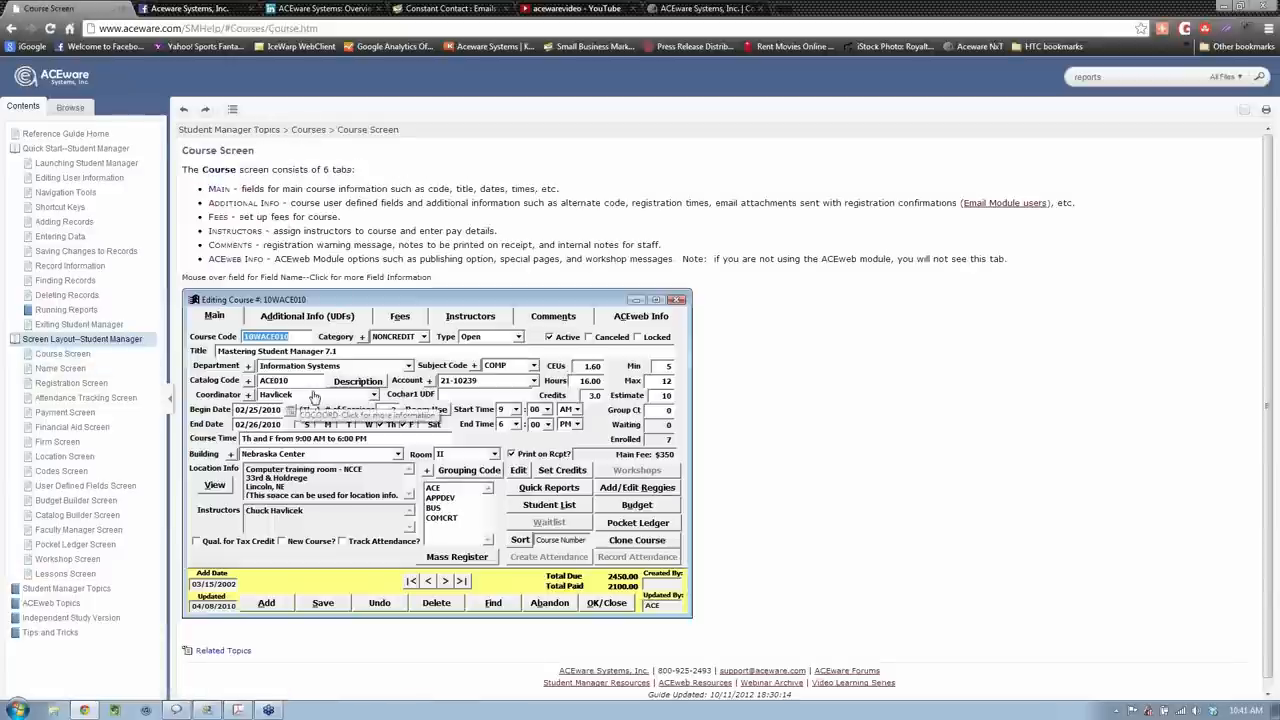